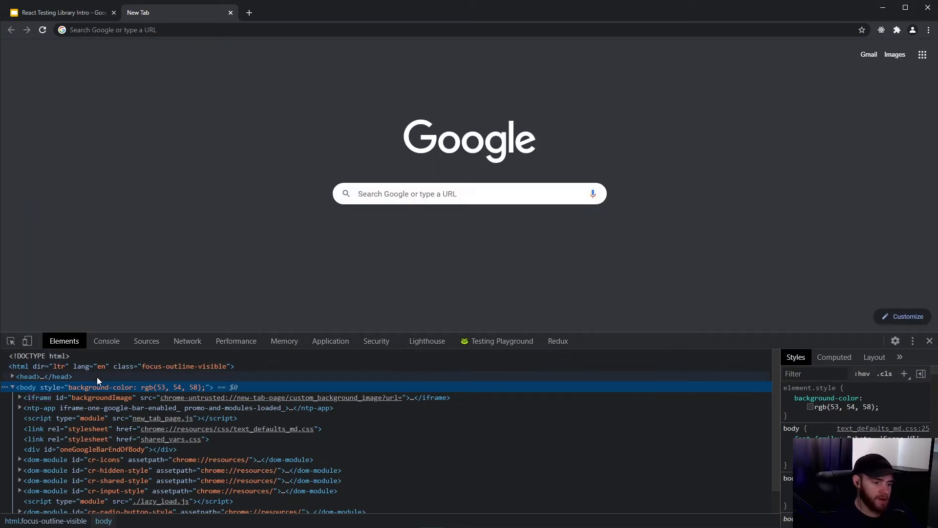
- Evaluate `document` in the DevTools console
{"action": "scroll", "scroll_direction": "down", "scroll_amount": 3}
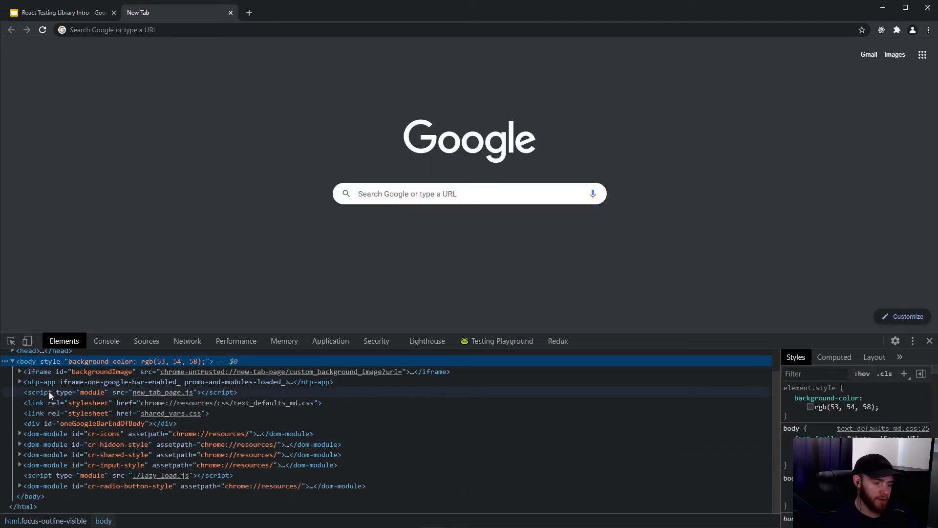
{"action": "left_click", "coordinate": [107, 341]}
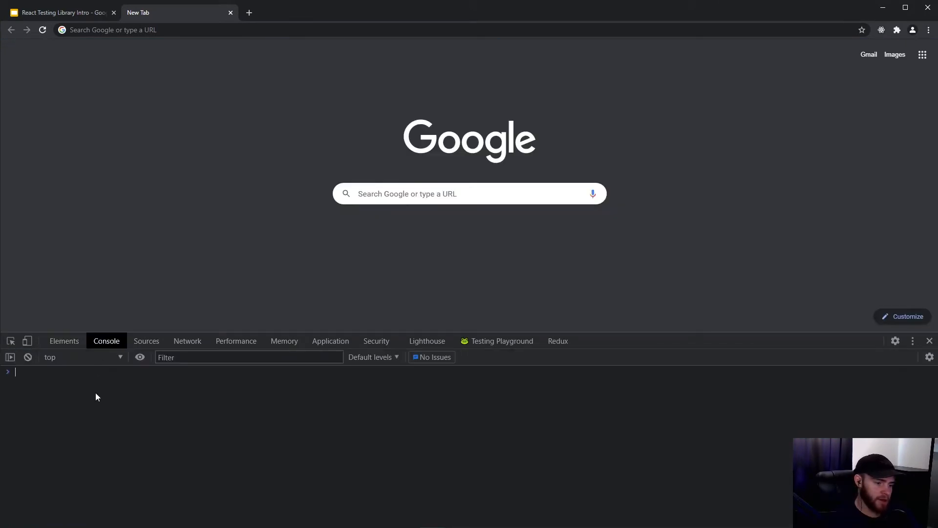
{"action": "type", "text": "document"}
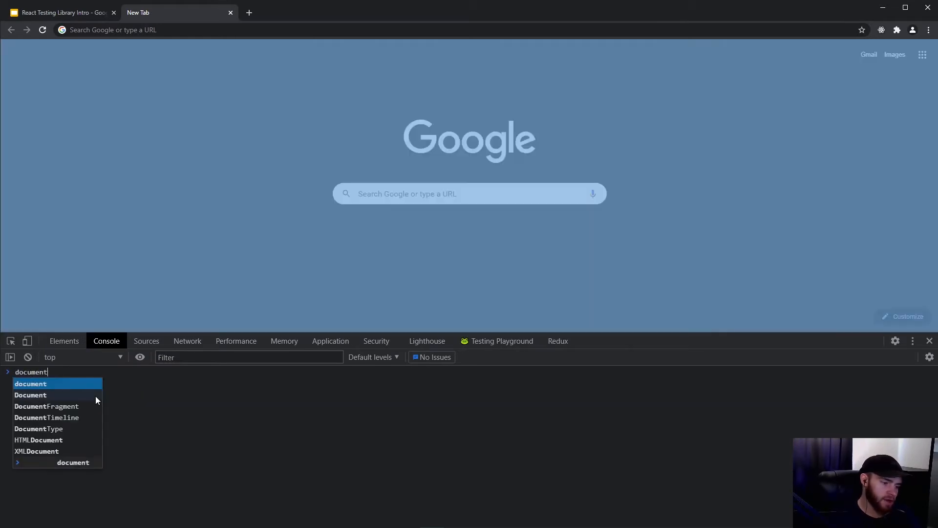
{"action": "key", "text": "Enter"}
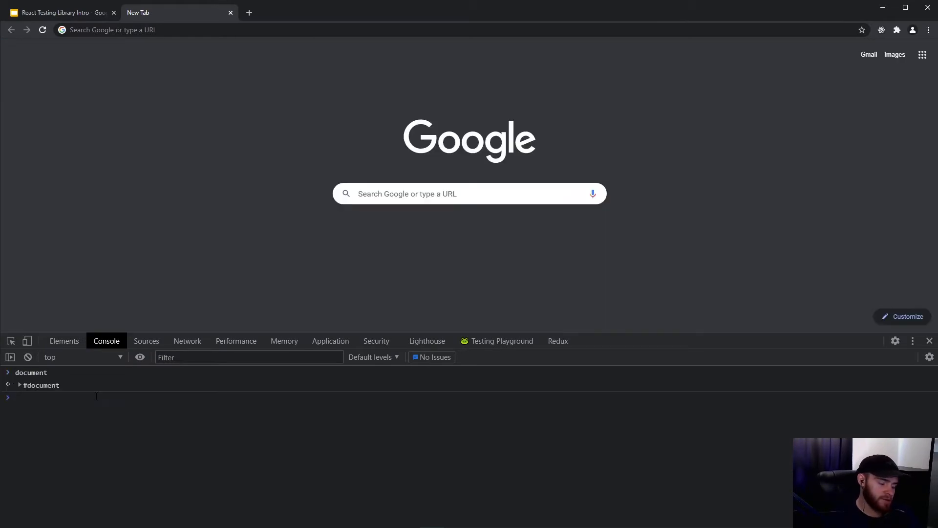
- Expand the logged #document tree, collapse <body> again, and expand <head>
{"action": "left_click", "coordinate": [19, 384]}
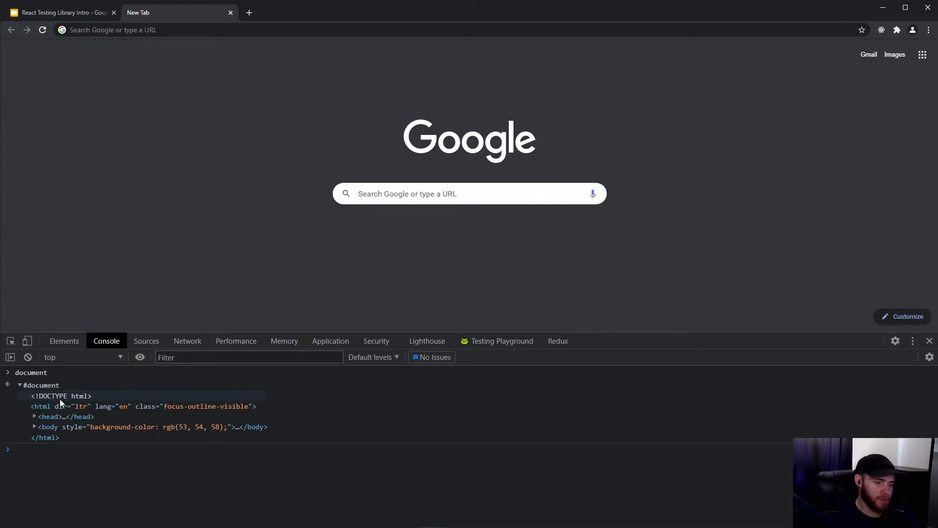
{"action": "left_click", "coordinate": [35, 426]}
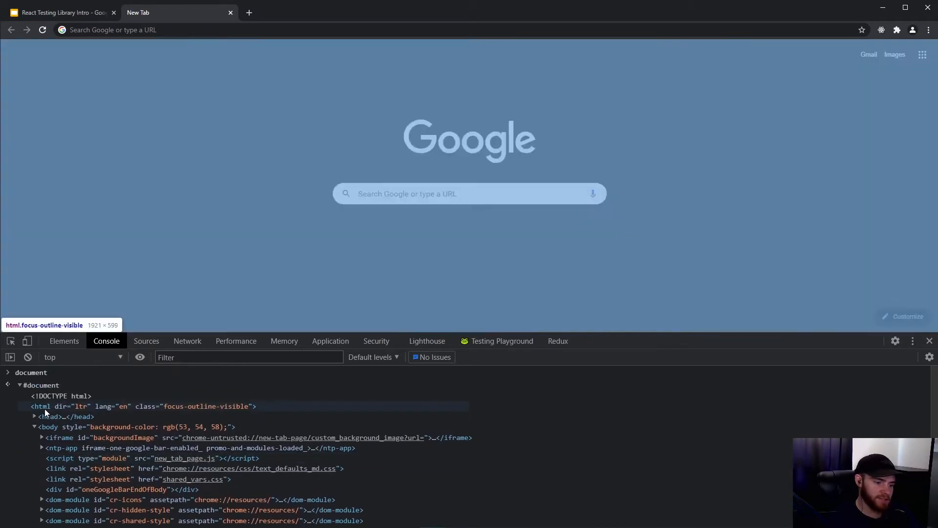
{"action": "left_click", "coordinate": [35, 426]}
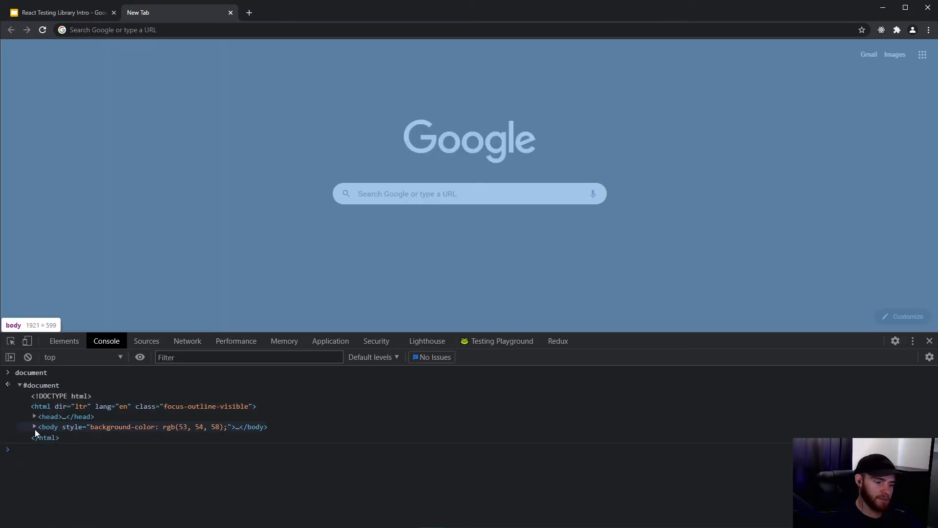
{"action": "left_click", "coordinate": [35, 417]}
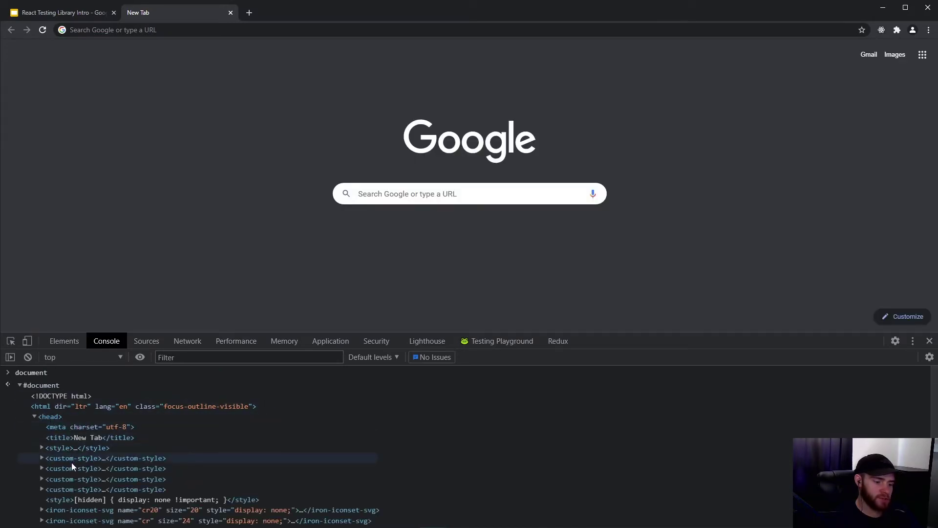
{"action": "mouse_move", "coordinate": [77, 360]}
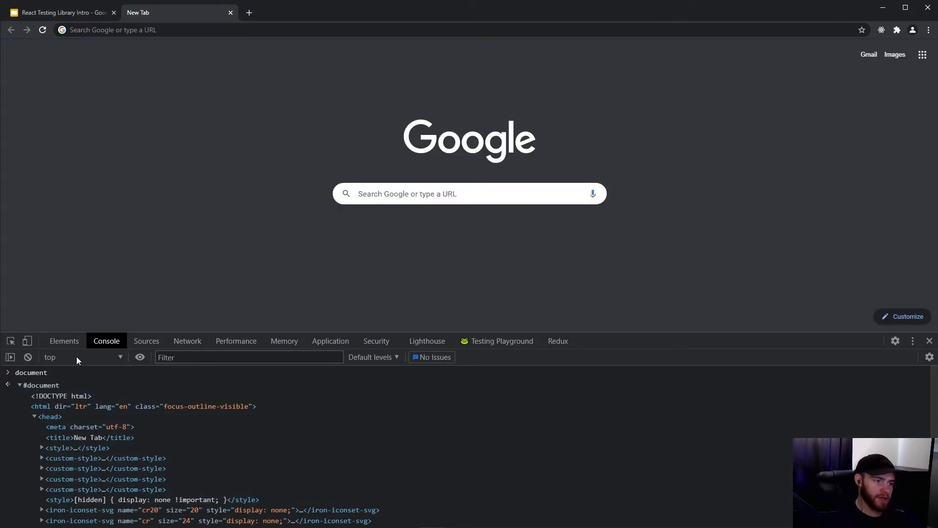
{"action": "left_click", "coordinate": [60, 12]}
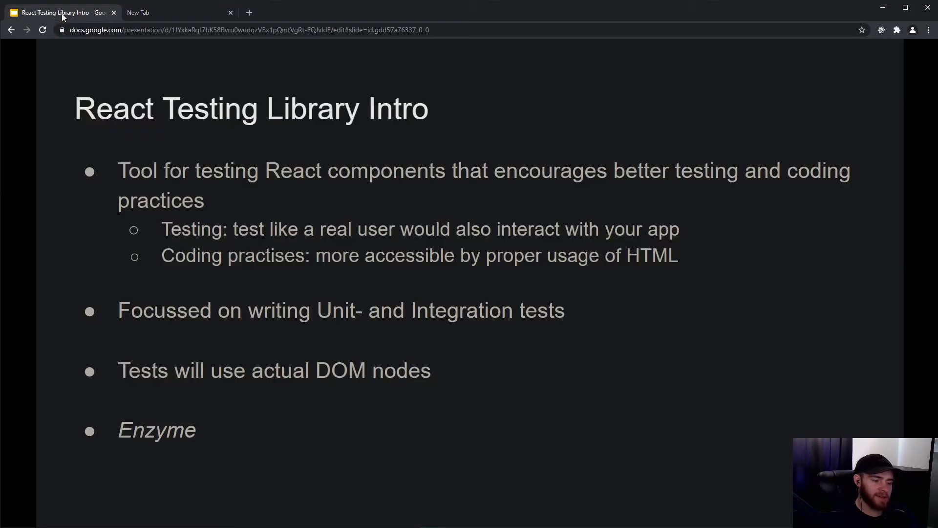
{"action": "mouse_move", "coordinate": [152, 80]}
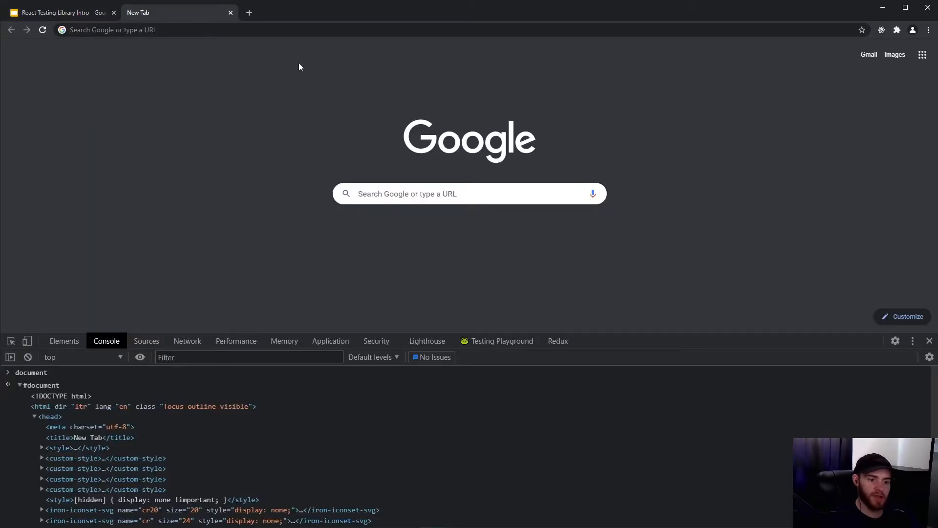
{"action": "mouse_move", "coordinate": [125, 86]}
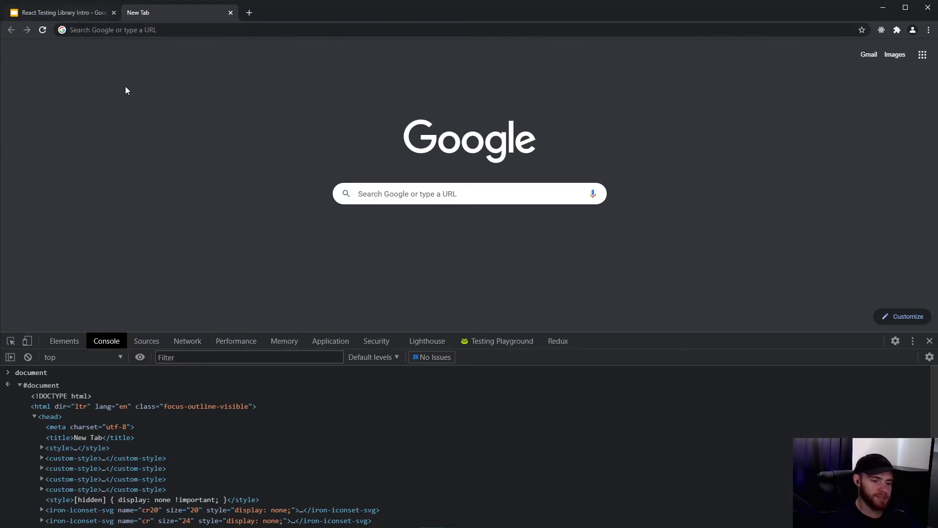
{"action": "mouse_move", "coordinate": [207, 210]}
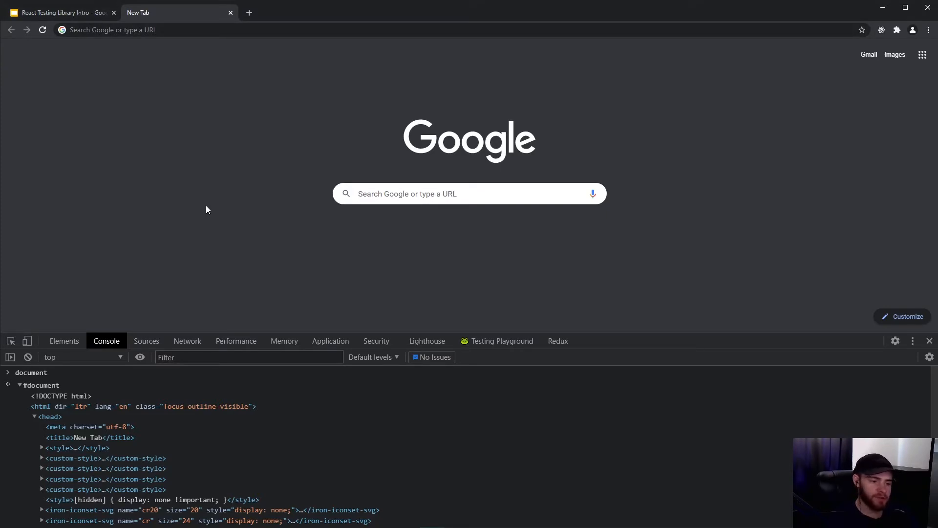
{"action": "mouse_move", "coordinate": [442, 176]}
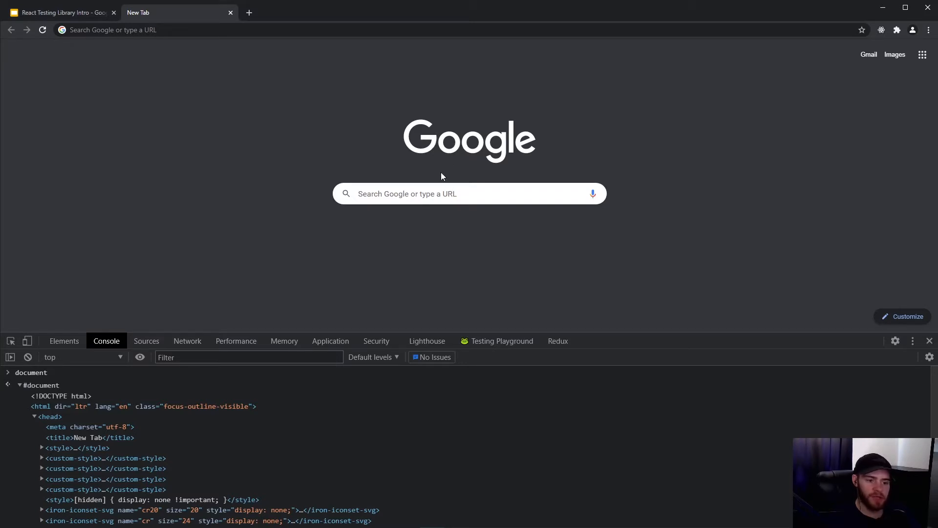
{"action": "mouse_move", "coordinate": [226, 293]}
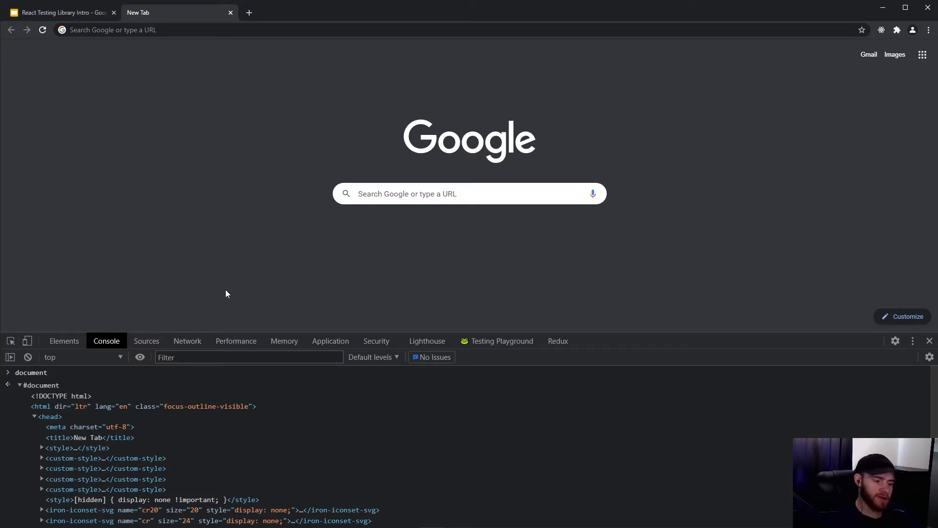
{"action": "mouse_move", "coordinate": [199, 306]}
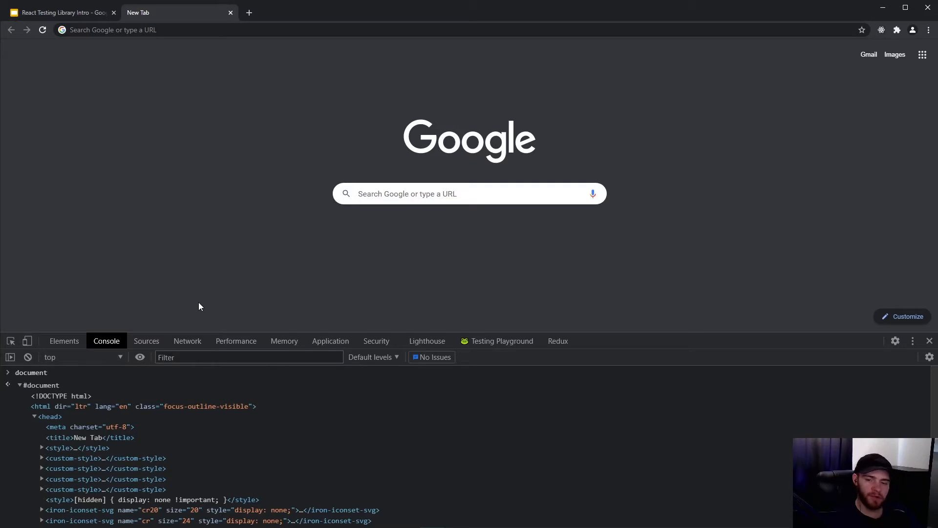
{"action": "mouse_move", "coordinate": [178, 288]}
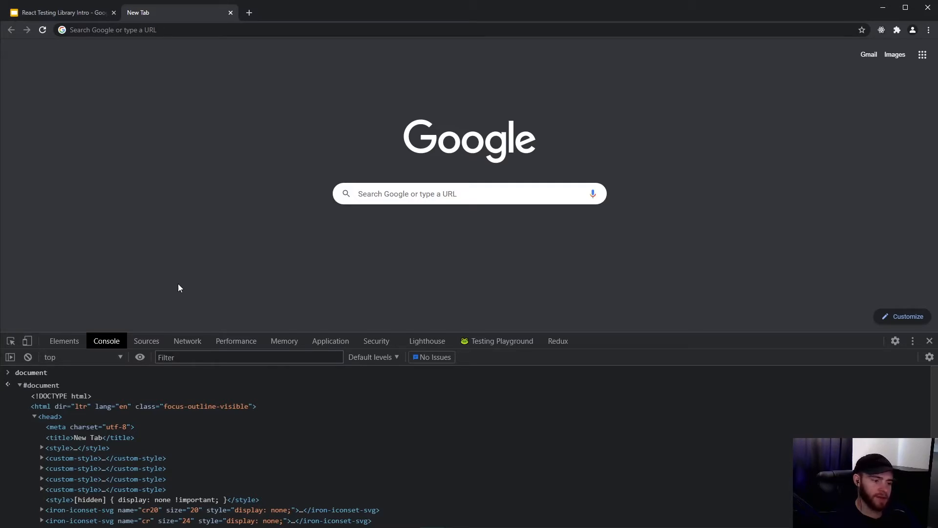
- Switch to the React Testing Library Intro tab to show the slide ending with Enzyme
{"action": "left_click", "coordinate": [59, 12]}
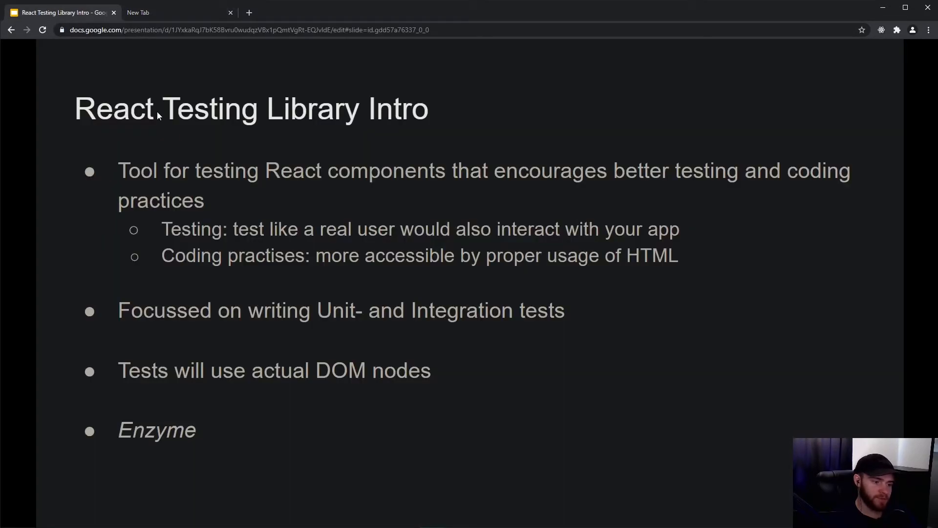
{"action": "mouse_move", "coordinate": [183, 133]}
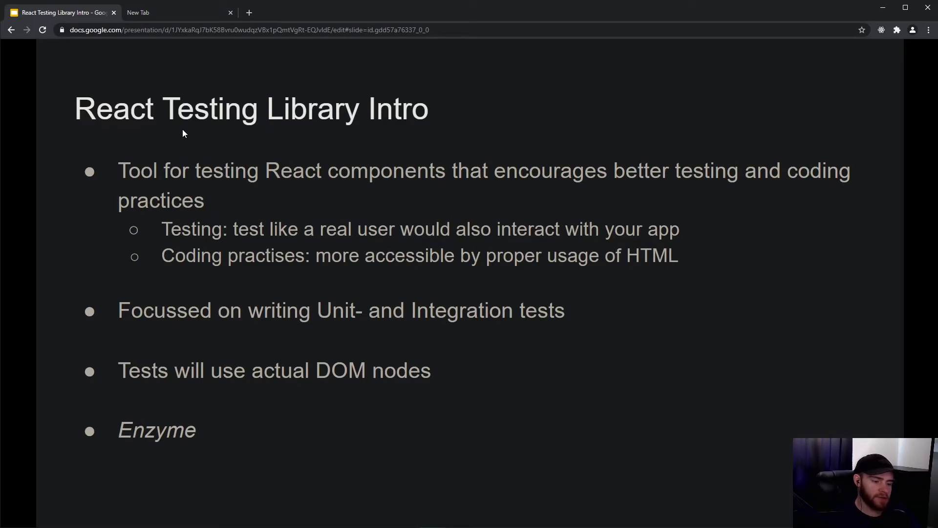
{"action": "mouse_move", "coordinate": [134, 363]}
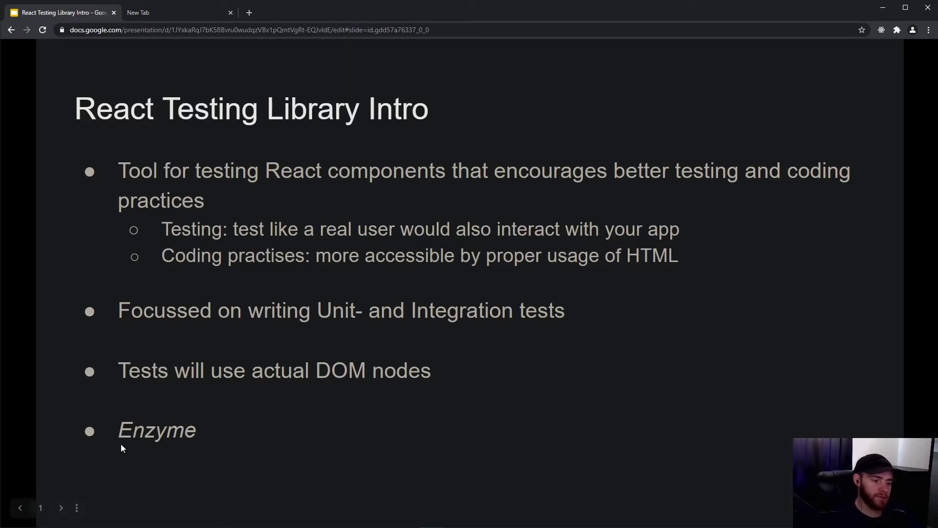
{"action": "mouse_move", "coordinate": [188, 448]}
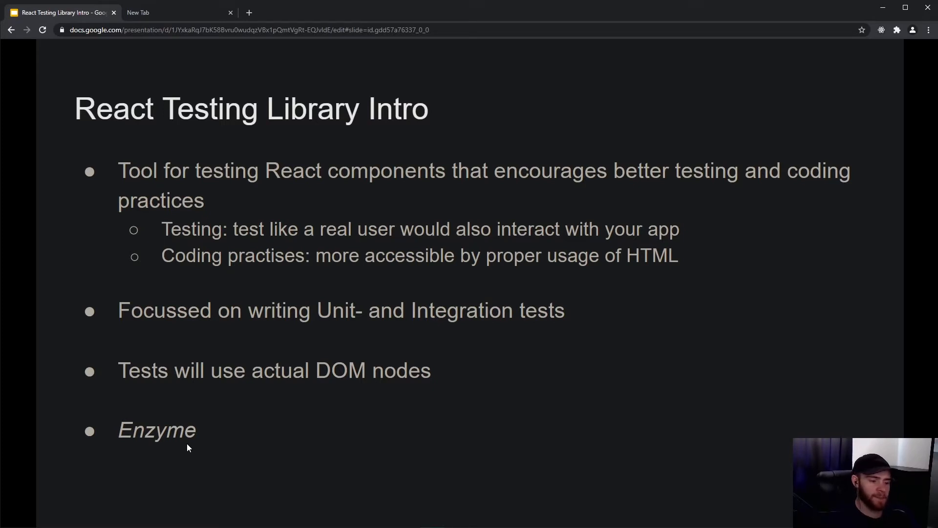
{"action": "mouse_move", "coordinate": [125, 442]}
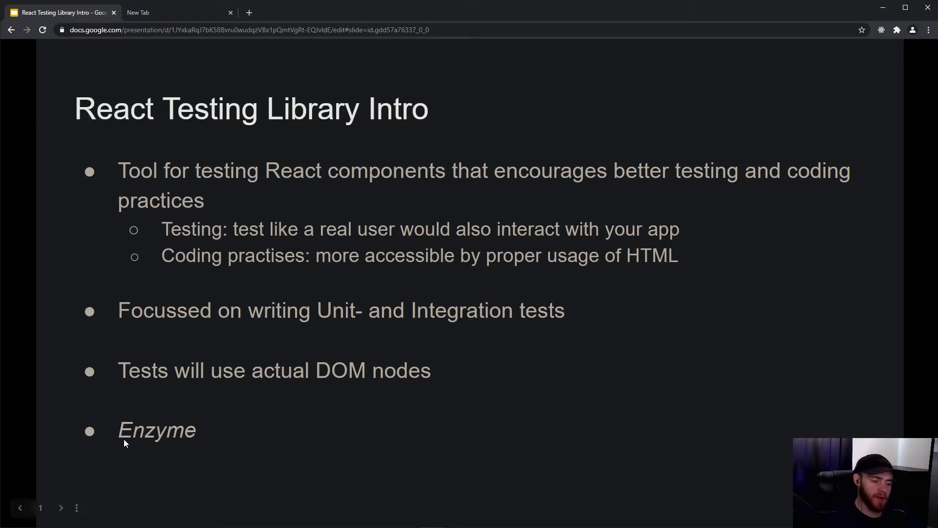
{"action": "mouse_move", "coordinate": [174, 454]}
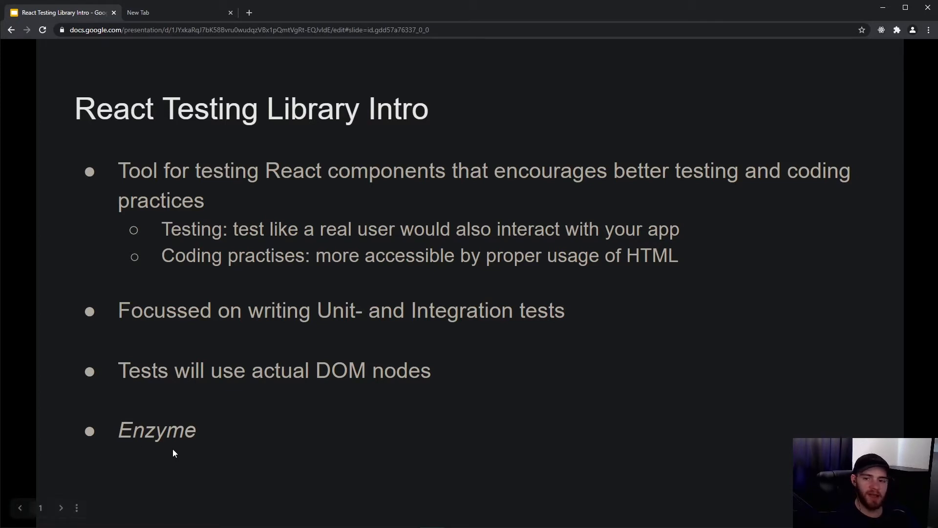
{"action": "mouse_move", "coordinate": [172, 444]}
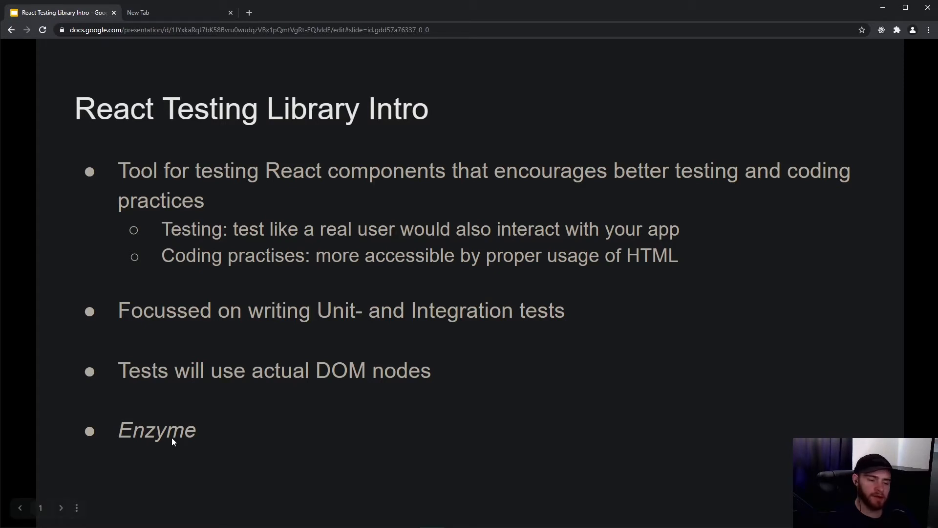
{"action": "mouse_move", "coordinate": [627, 204]}
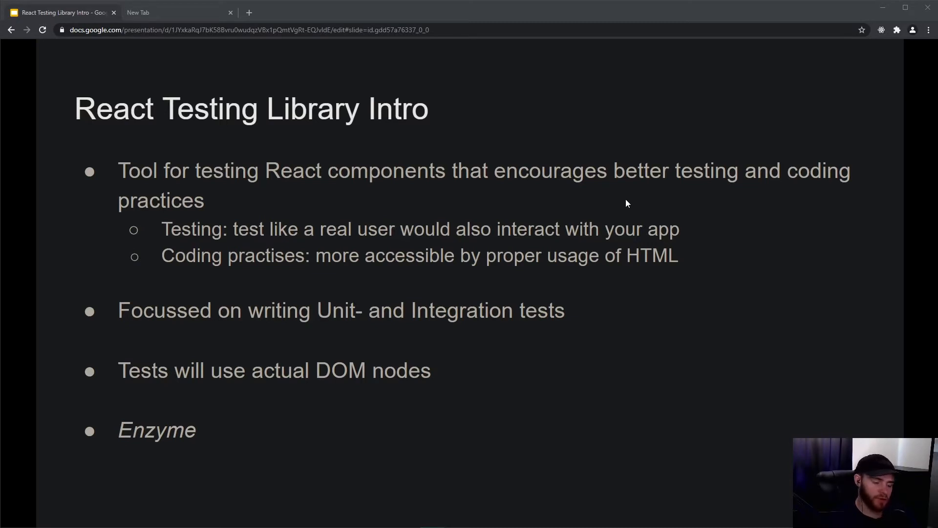
{"action": "mouse_move", "coordinate": [138, 450]}
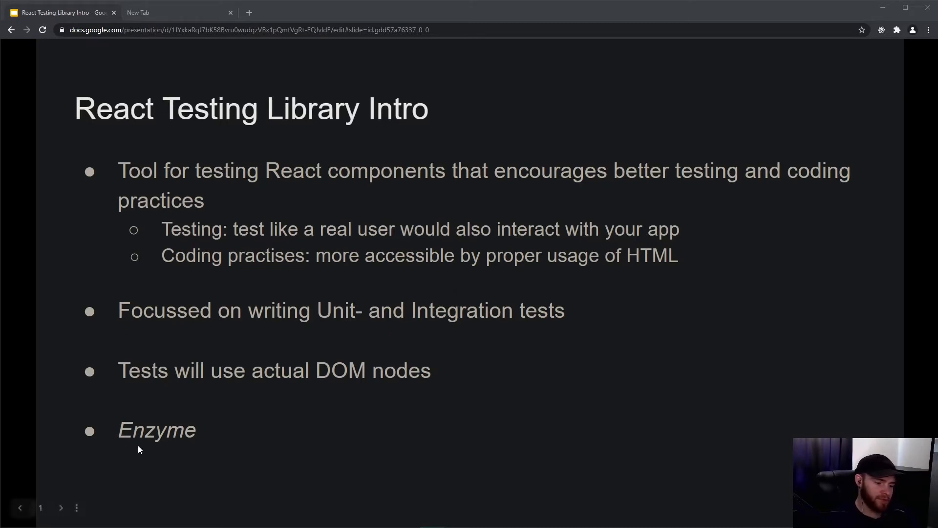
{"action": "mouse_move", "coordinate": [176, 421]}
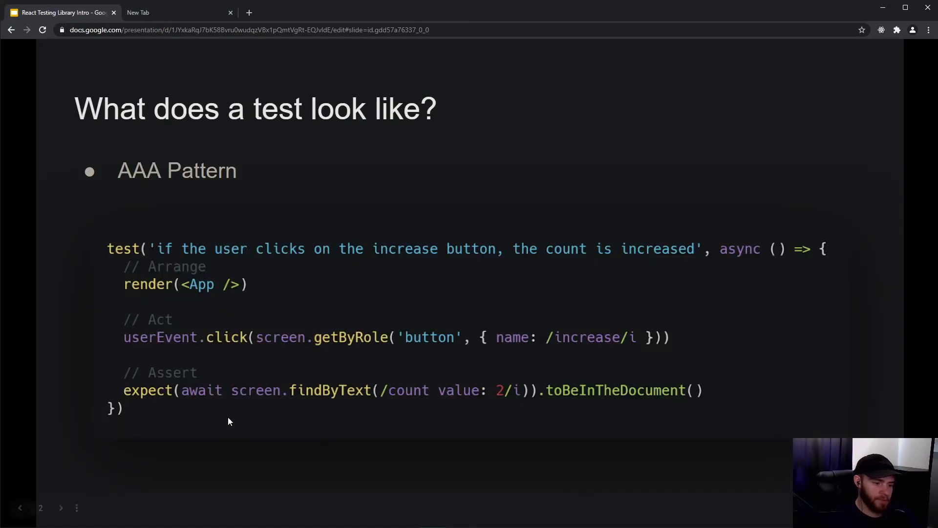
{"action": "mouse_move", "coordinate": [268, 448]}
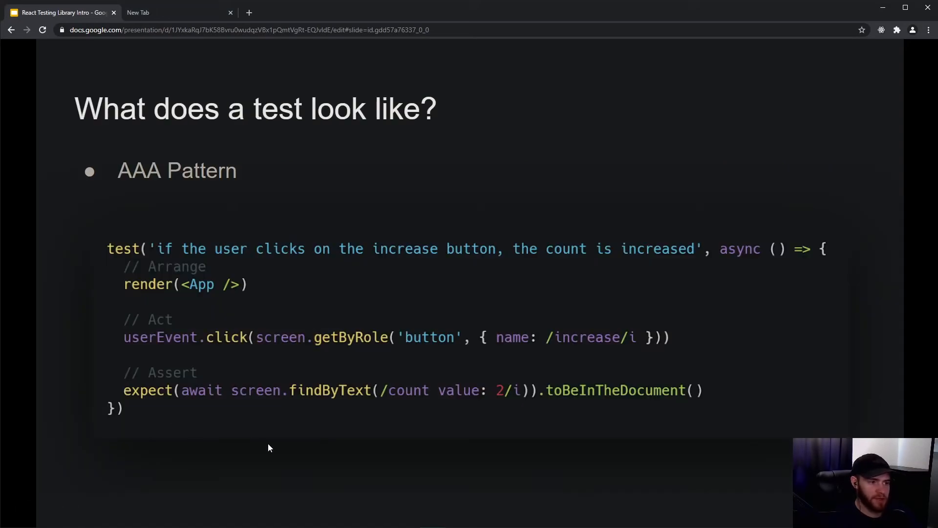
{"action": "mouse_move", "coordinate": [273, 106]}
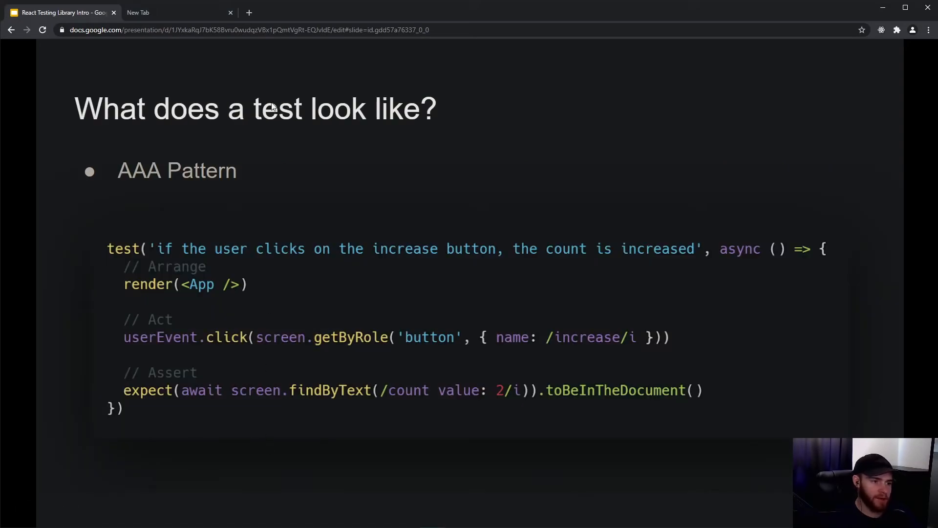
{"action": "left_click", "coordinate": [229, 12]}
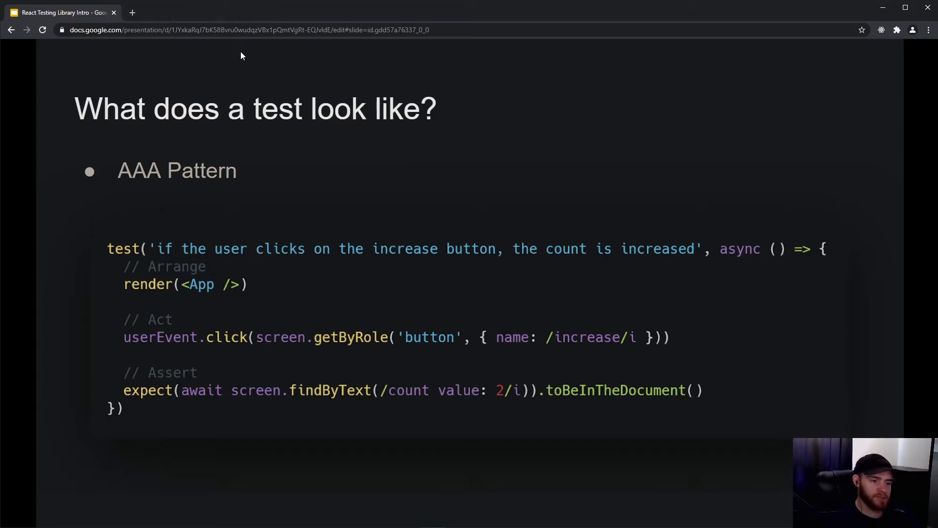
{"action": "mouse_move", "coordinate": [267, 134]}
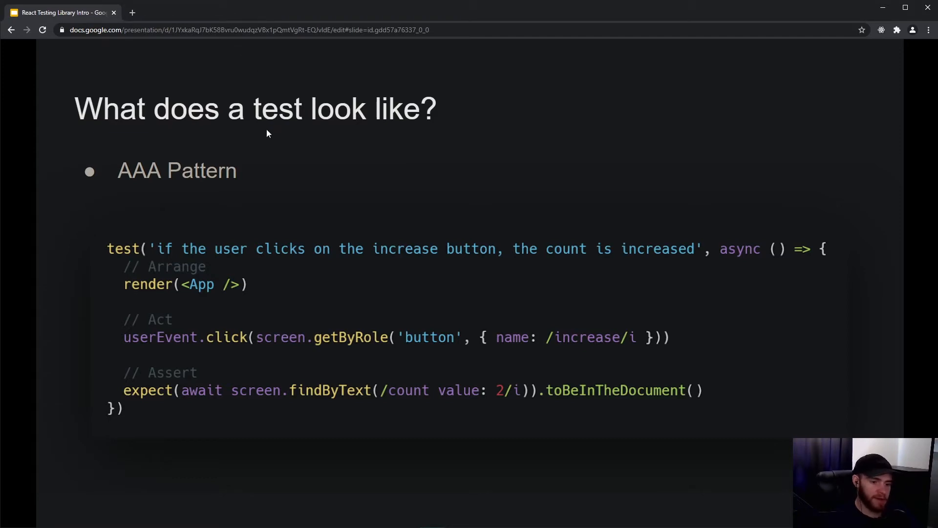
{"action": "mouse_move", "coordinate": [241, 143]}
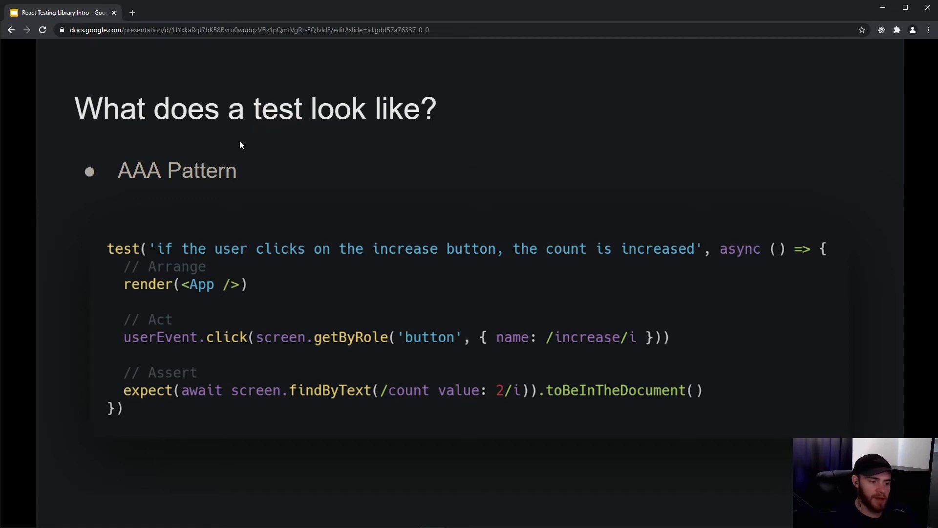
{"action": "mouse_move", "coordinate": [199, 259]}
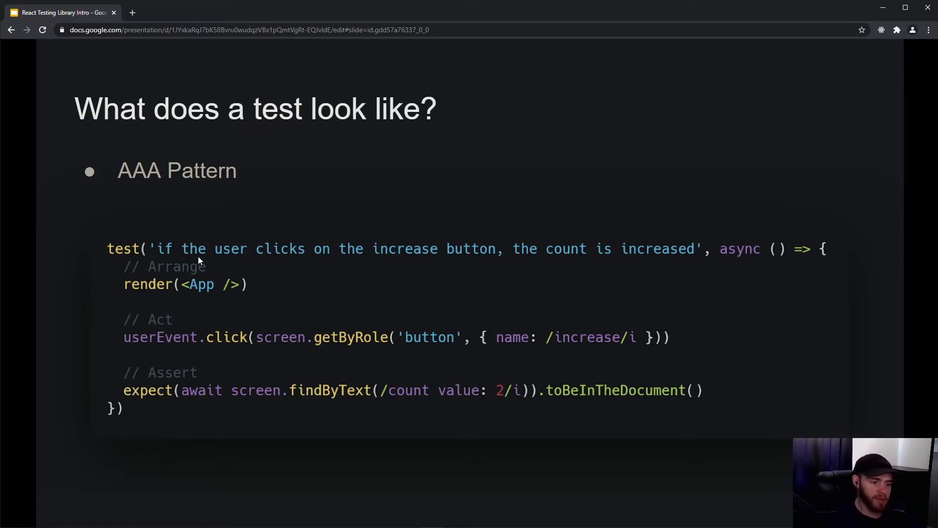
{"action": "mouse_move", "coordinate": [201, 216]}
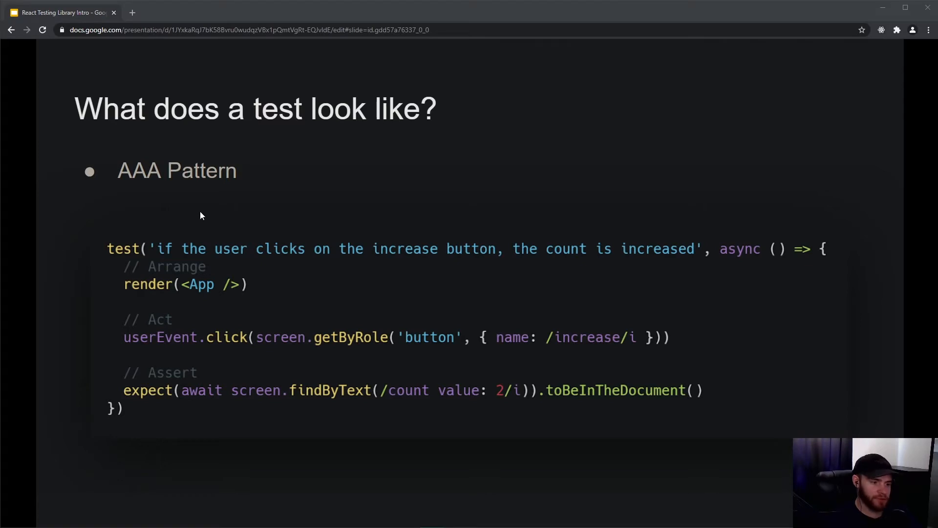
{"action": "mouse_move", "coordinate": [148, 258]}
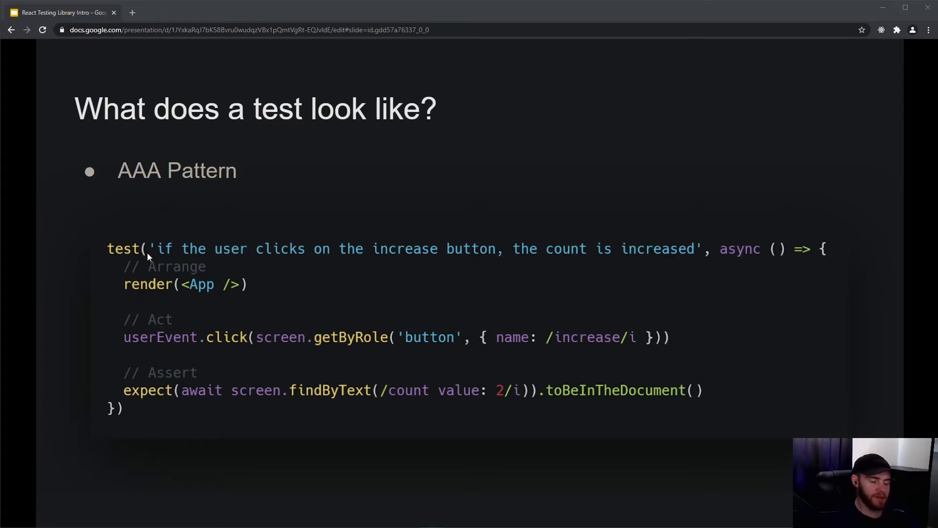
{"action": "mouse_move", "coordinate": [472, 264]}
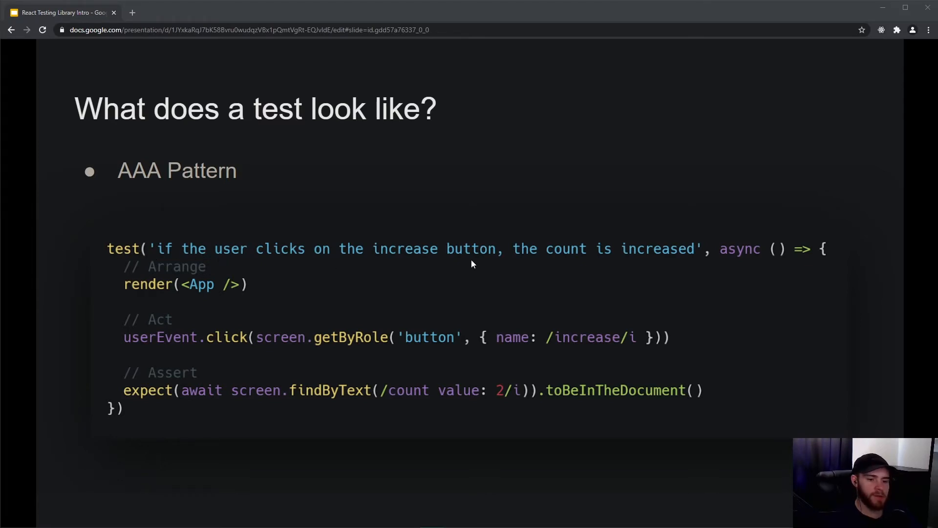
{"action": "mouse_move", "coordinate": [219, 271]}
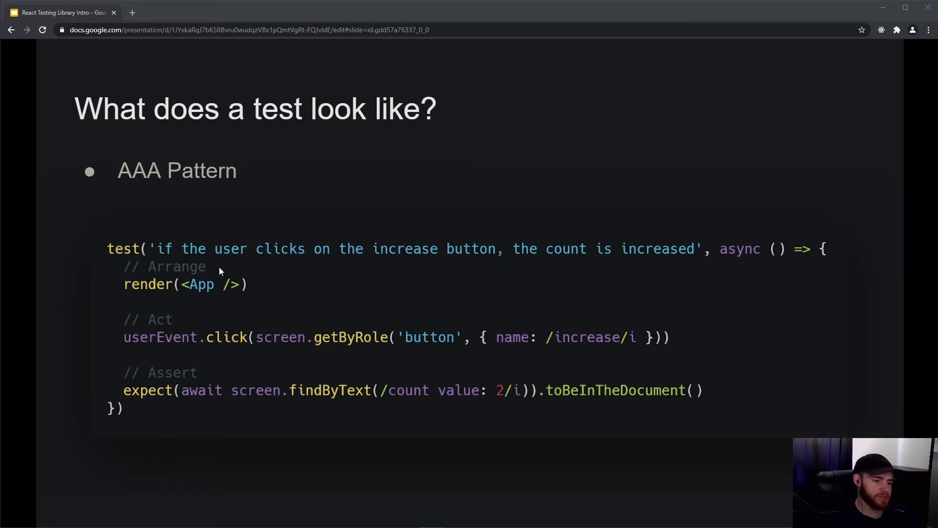
{"action": "mouse_move", "coordinate": [306, 264]}
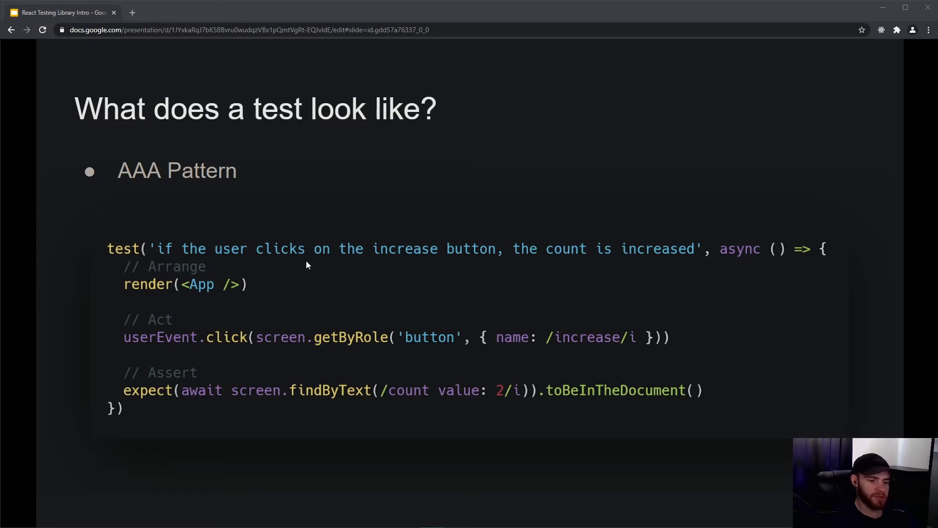
{"action": "mouse_move", "coordinate": [539, 265]}
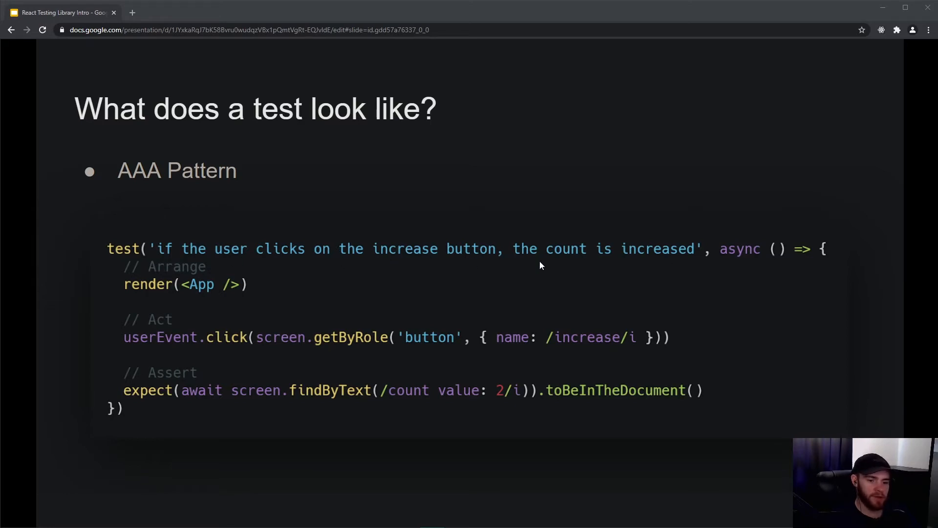
{"action": "mouse_move", "coordinate": [687, 269]}
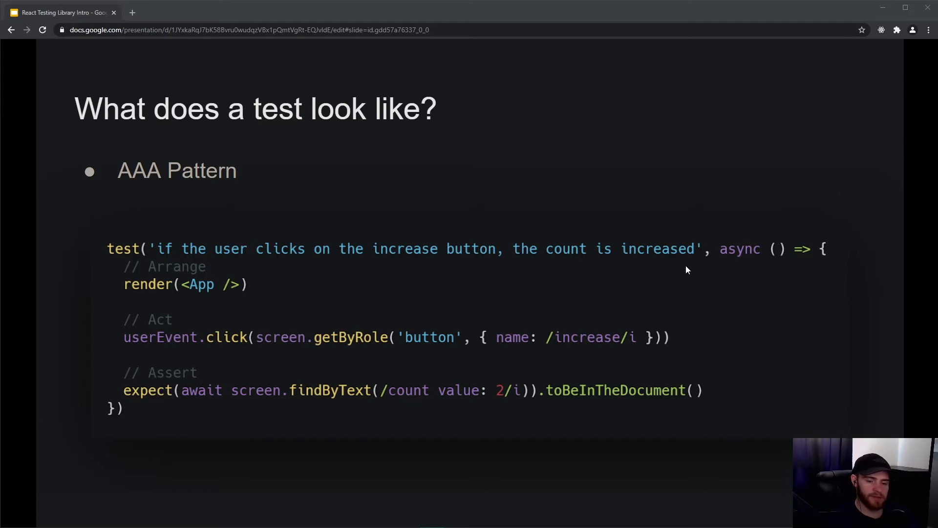
{"action": "mouse_move", "coordinate": [709, 268]}
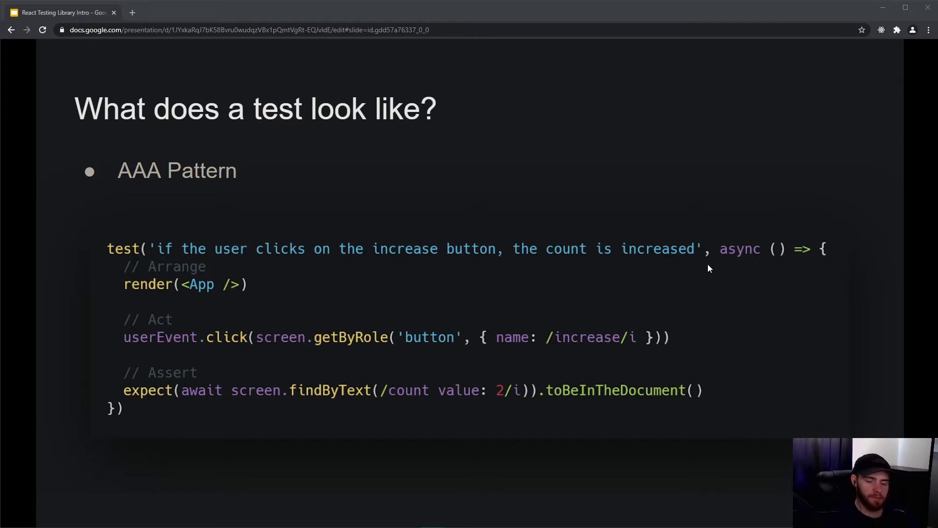
{"action": "mouse_move", "coordinate": [746, 262]}
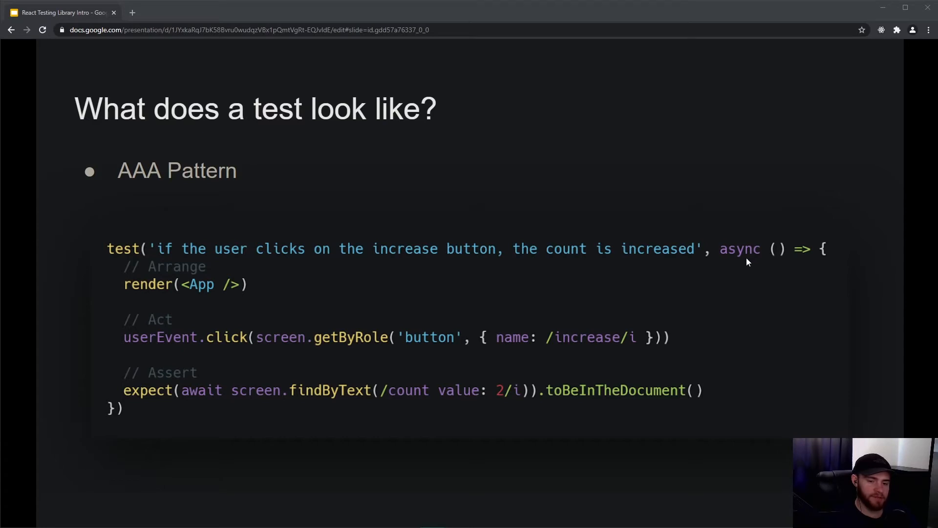
{"action": "mouse_move", "coordinate": [772, 262]}
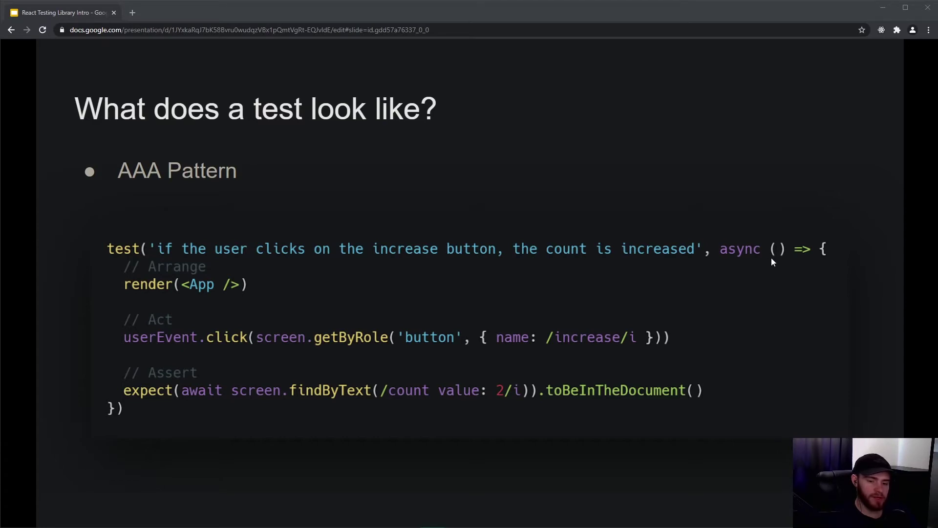
{"action": "mouse_move", "coordinate": [608, 261]}
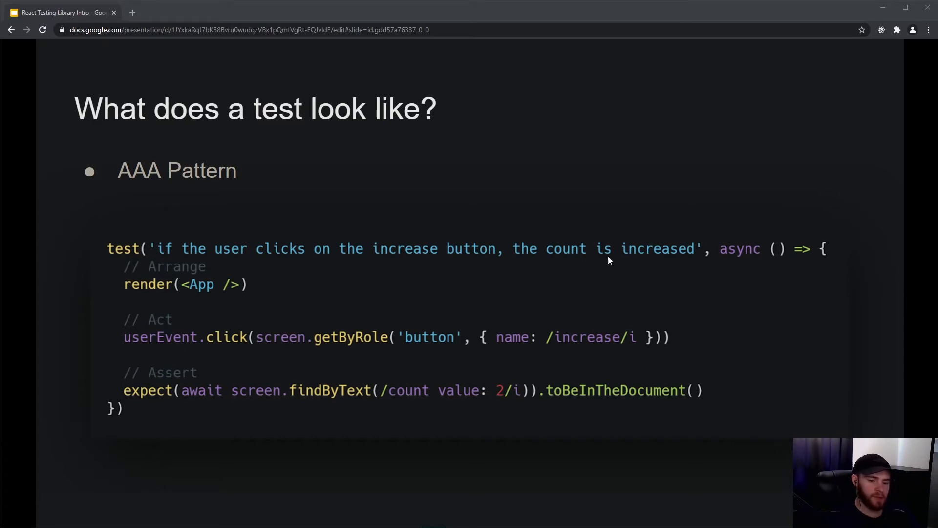
{"action": "mouse_move", "coordinate": [131, 275]}
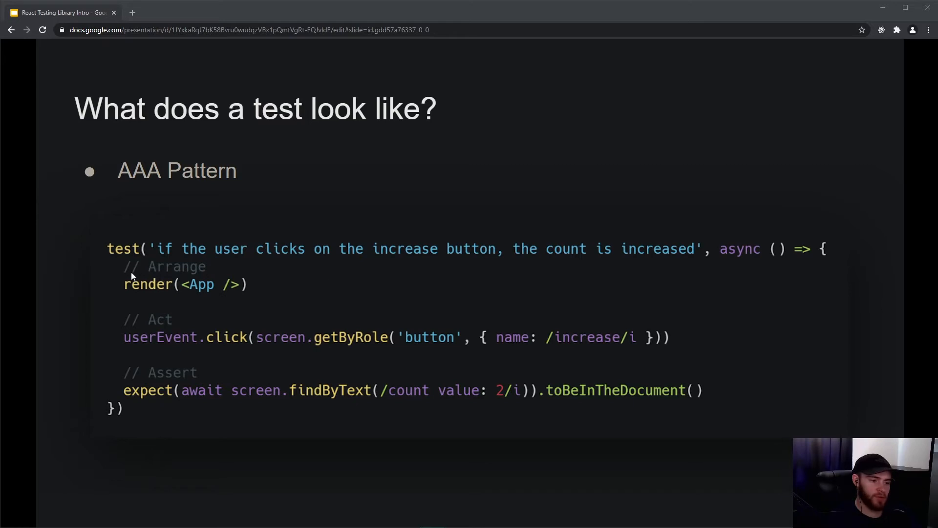
{"action": "mouse_move", "coordinate": [142, 273]}
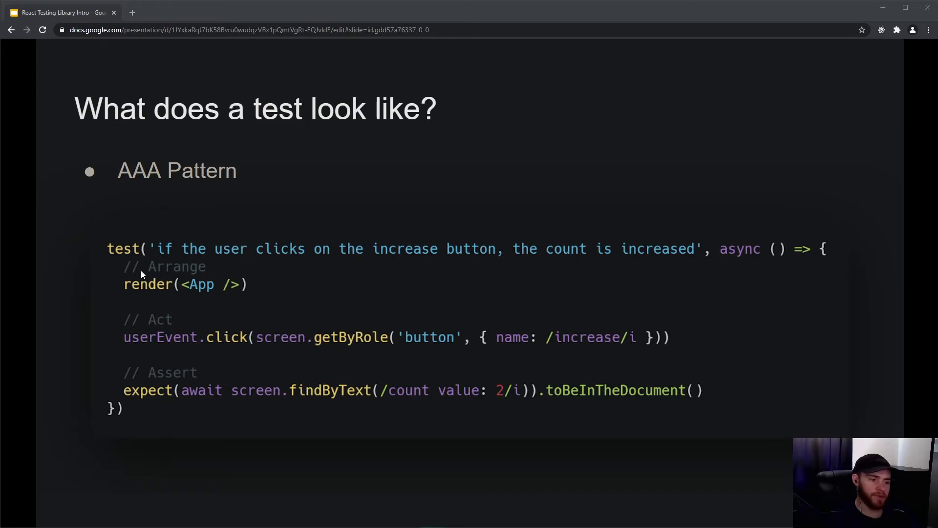
{"action": "mouse_move", "coordinate": [135, 294]}
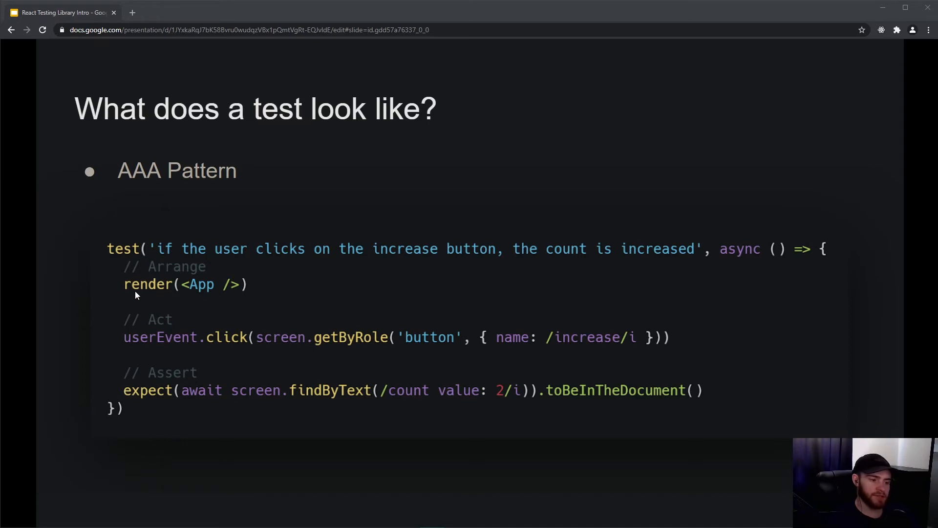
{"action": "mouse_move", "coordinate": [165, 274]}
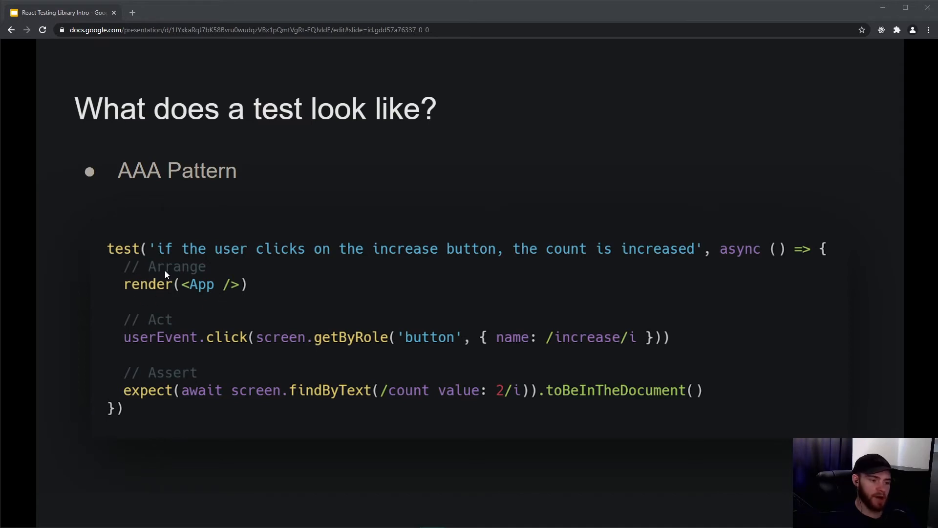
{"action": "mouse_move", "coordinate": [166, 221]}
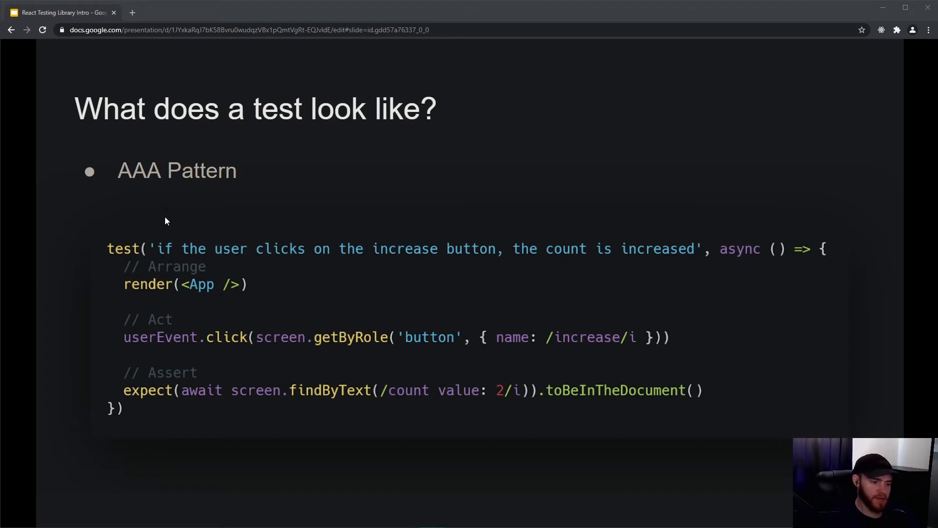
{"action": "mouse_move", "coordinate": [175, 259]}
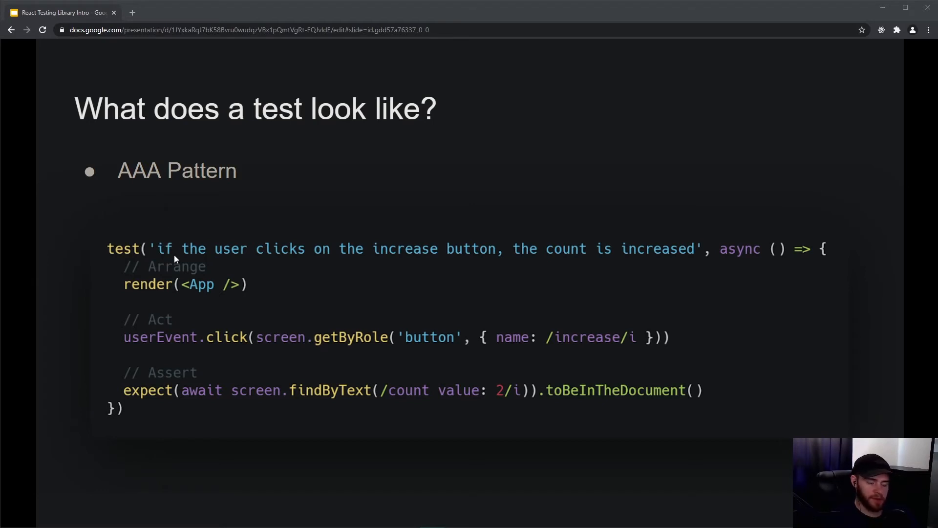
{"action": "mouse_move", "coordinate": [217, 281]}
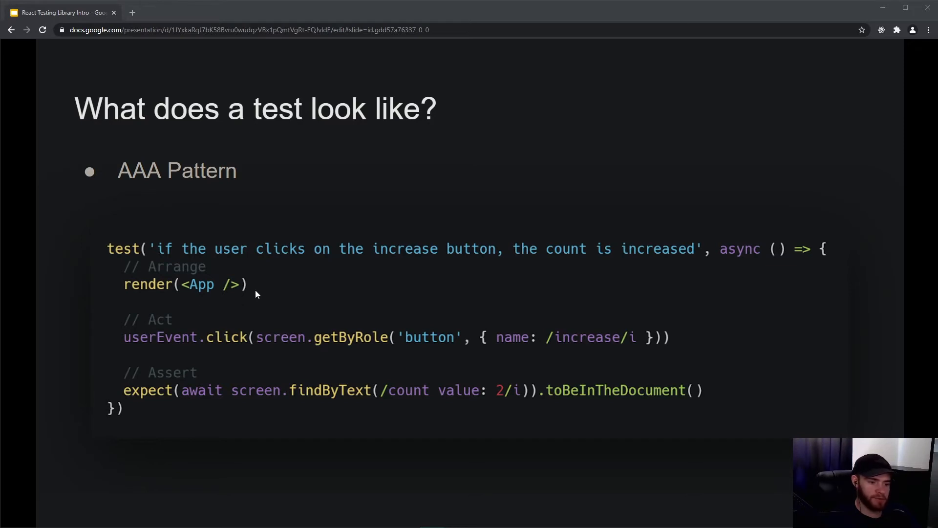
{"action": "mouse_move", "coordinate": [131, 284]}
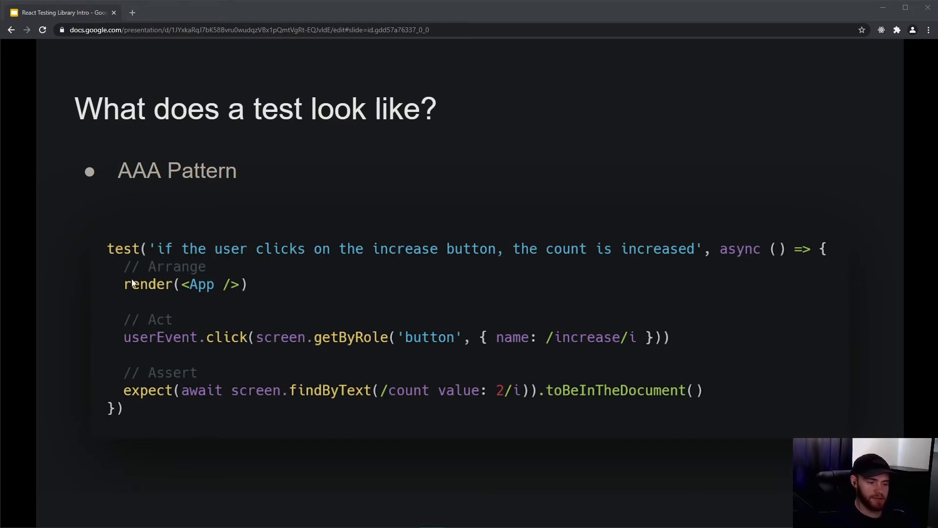
{"action": "mouse_move", "coordinate": [253, 291]}
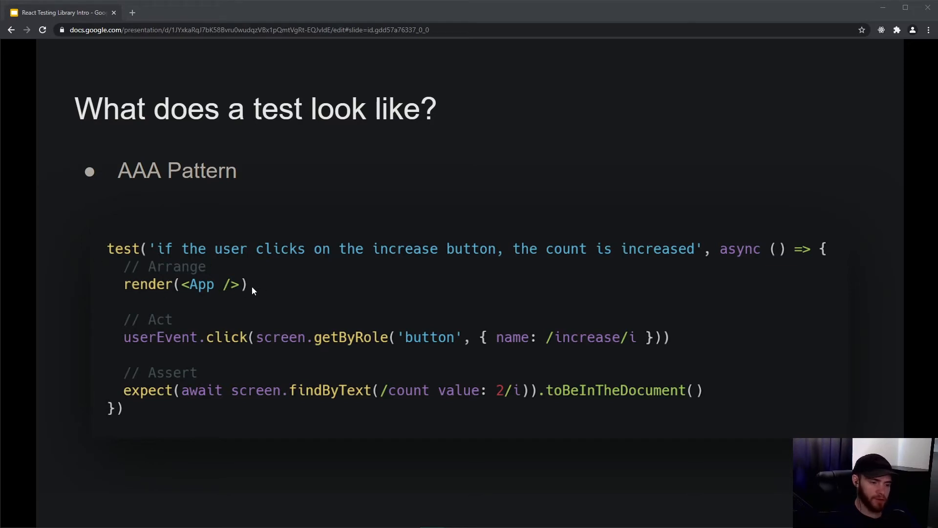
{"action": "mouse_move", "coordinate": [181, 325]}
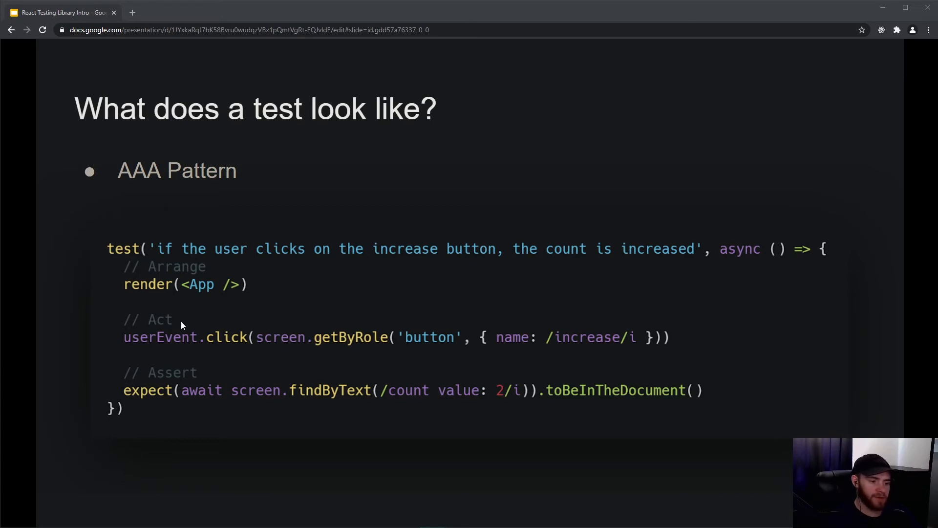
{"action": "mouse_move", "coordinate": [116, 323]}
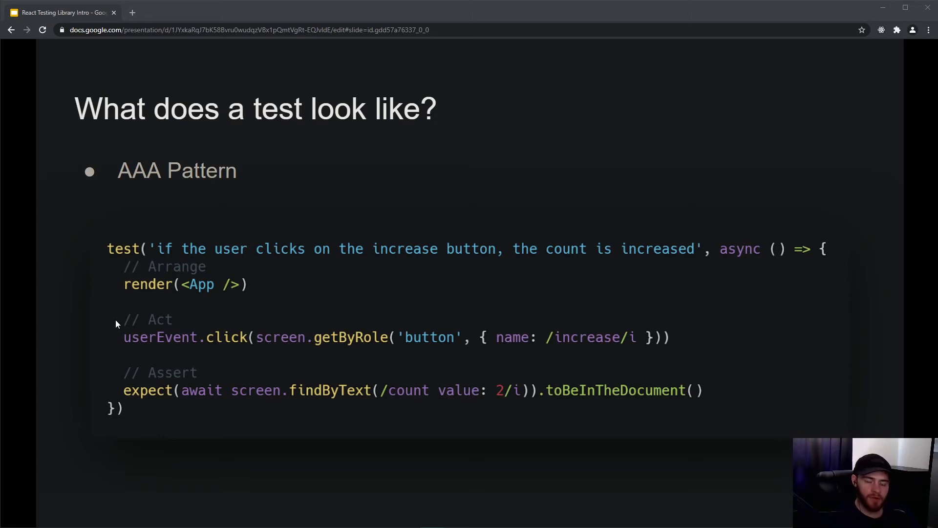
{"action": "mouse_move", "coordinate": [243, 331]}
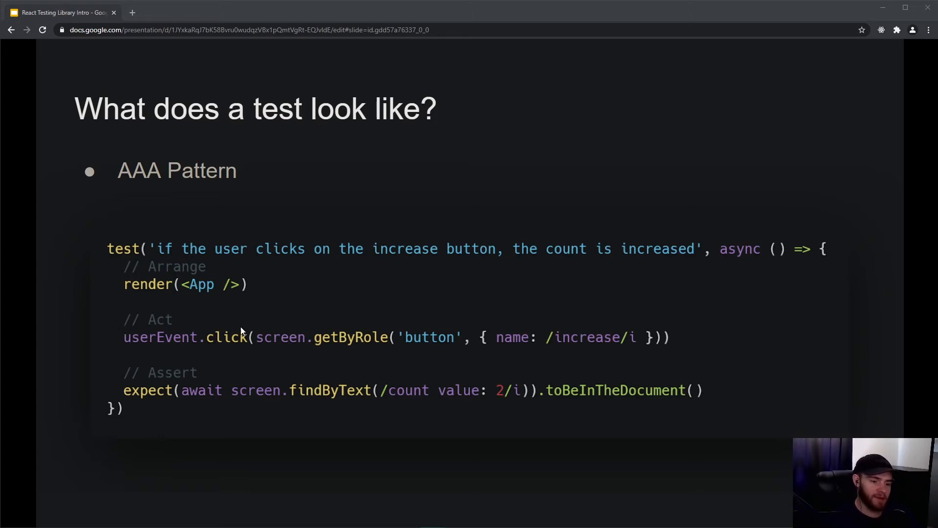
{"action": "mouse_move", "coordinate": [143, 344]}
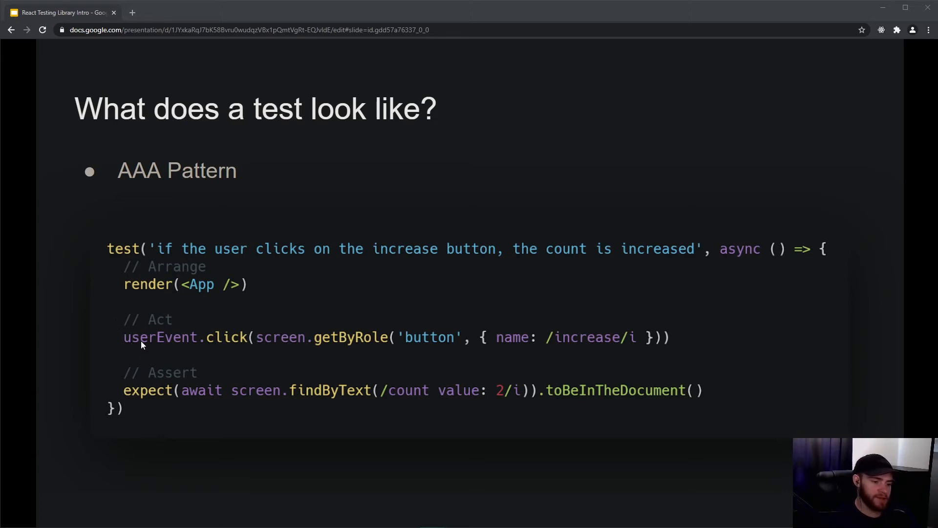
{"action": "mouse_move", "coordinate": [175, 352]}
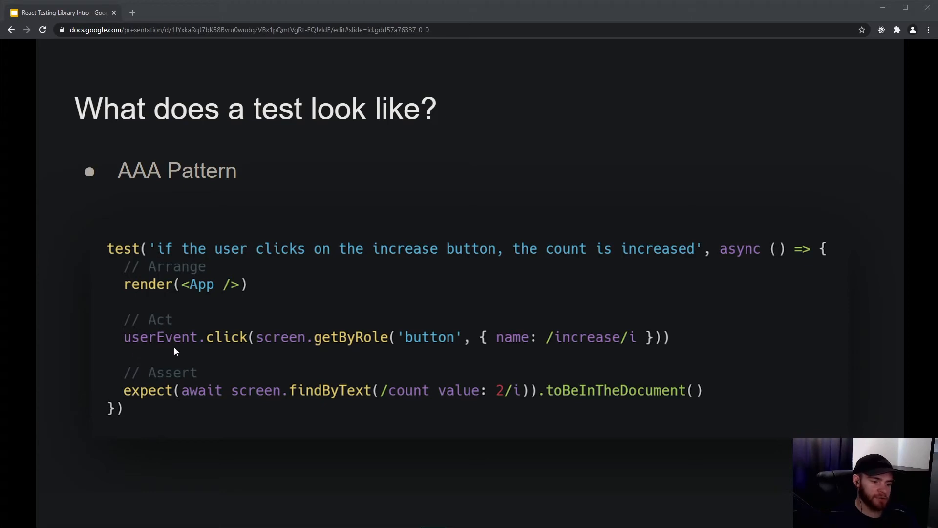
{"action": "mouse_move", "coordinate": [104, 329]}
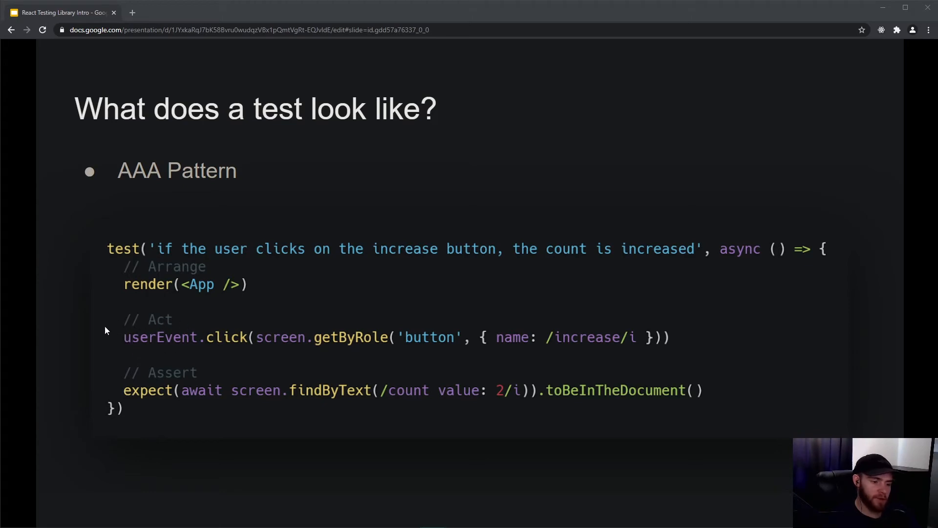
{"action": "mouse_move", "coordinate": [165, 289]}
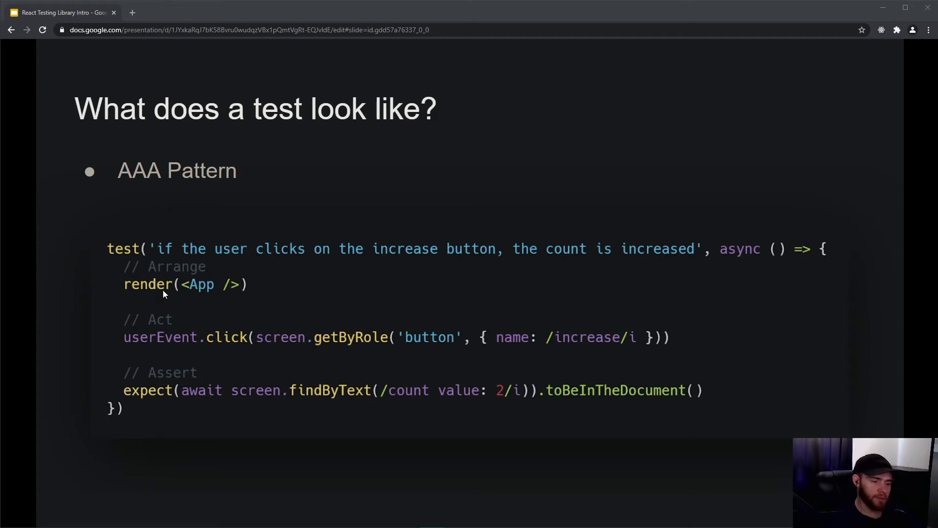
{"action": "mouse_move", "coordinate": [149, 351]}
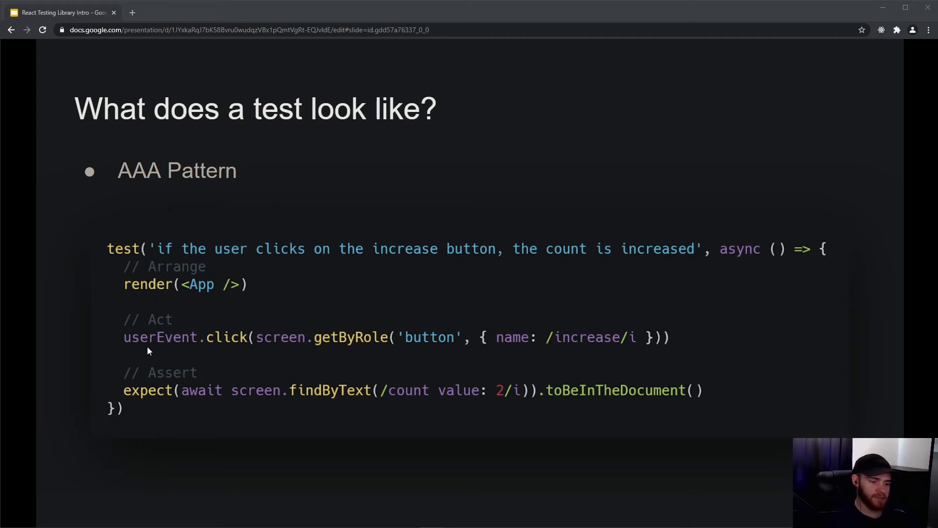
{"action": "mouse_move", "coordinate": [270, 349]}
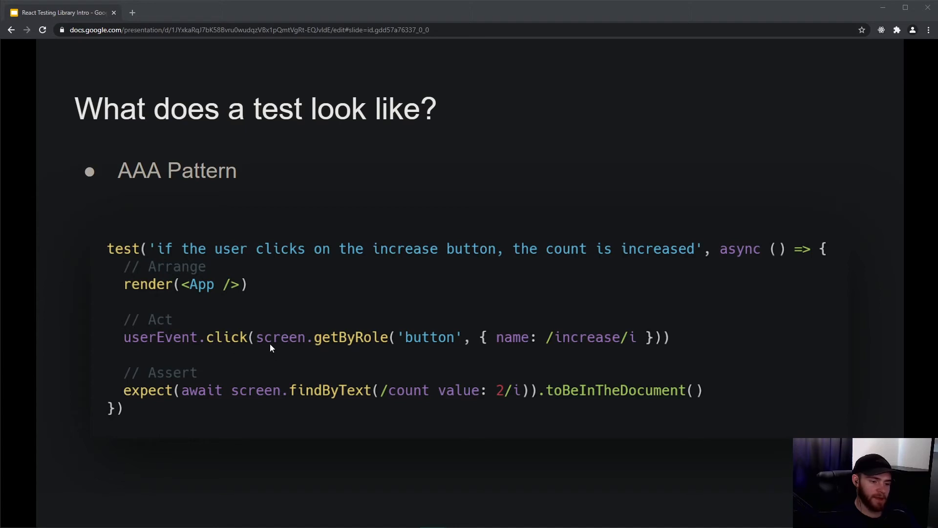
{"action": "mouse_move", "coordinate": [272, 325]}
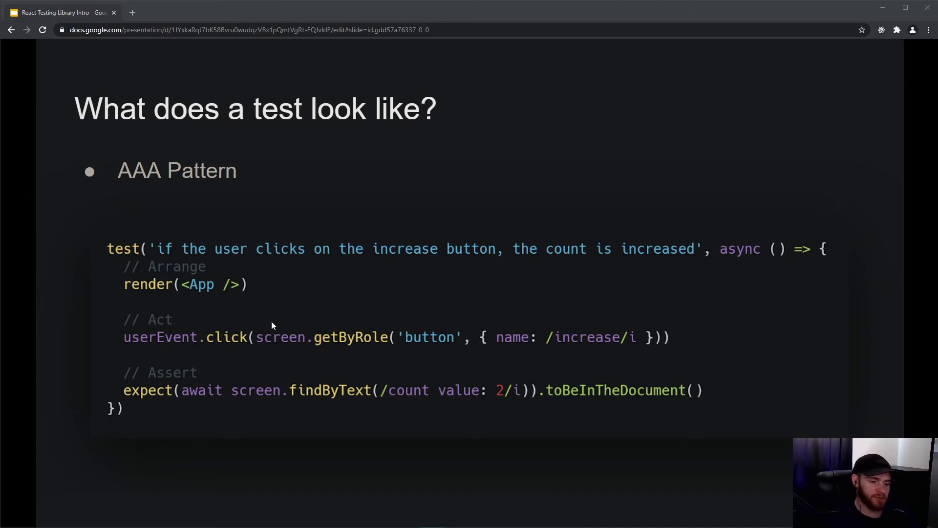
{"action": "mouse_move", "coordinate": [369, 349]}
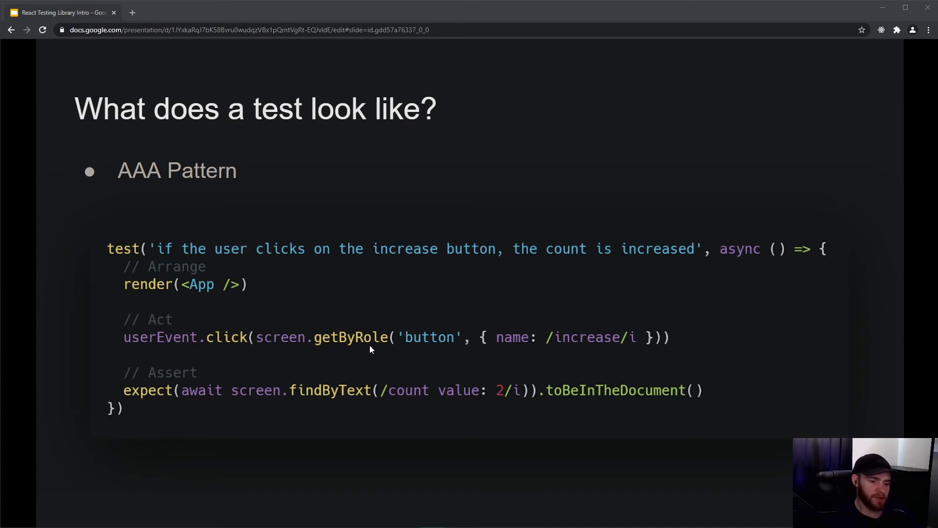
{"action": "mouse_move", "coordinate": [484, 354]}
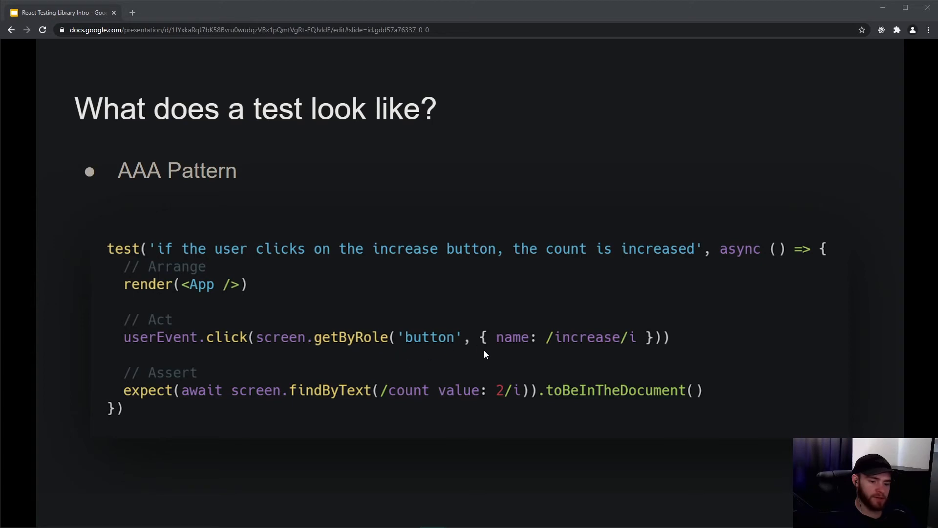
{"action": "mouse_move", "coordinate": [635, 349]}
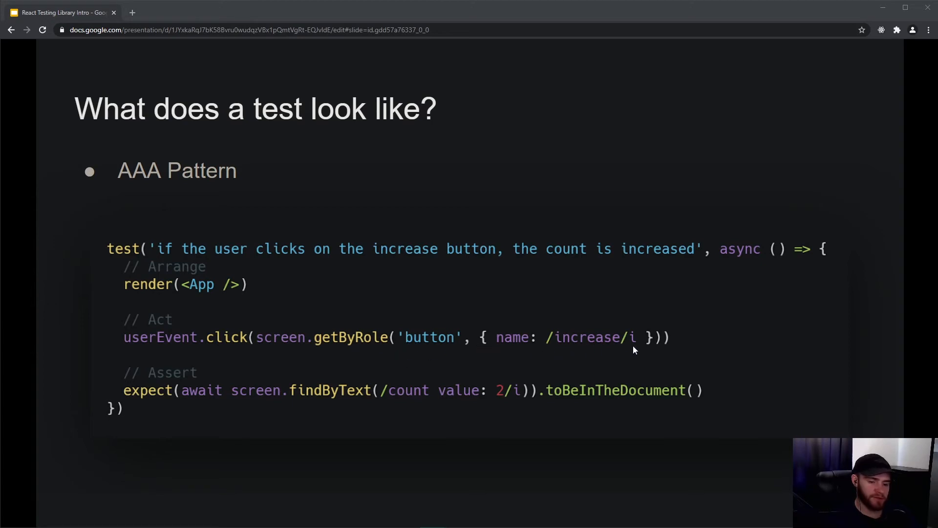
{"action": "mouse_move", "coordinate": [359, 352]}
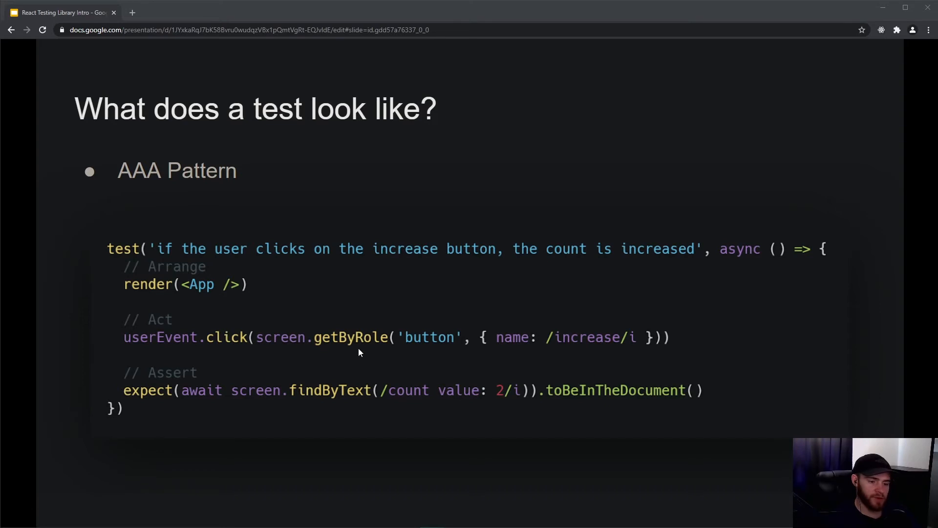
{"action": "mouse_move", "coordinate": [405, 363]}
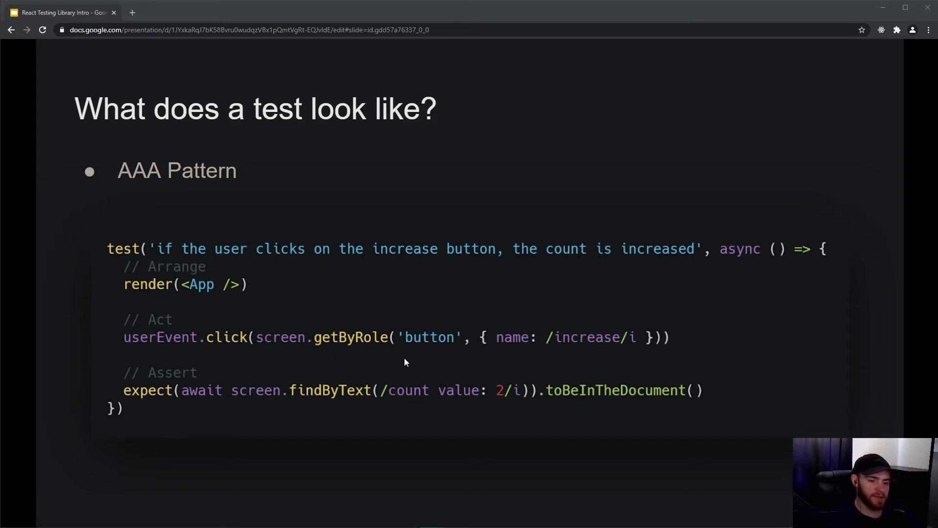
{"action": "mouse_move", "coordinate": [609, 357]}
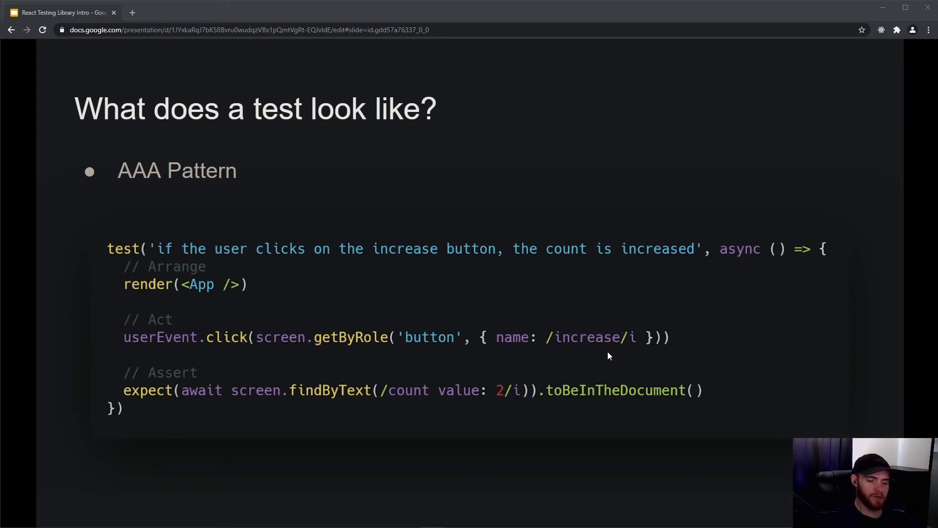
{"action": "mouse_move", "coordinate": [310, 343]}
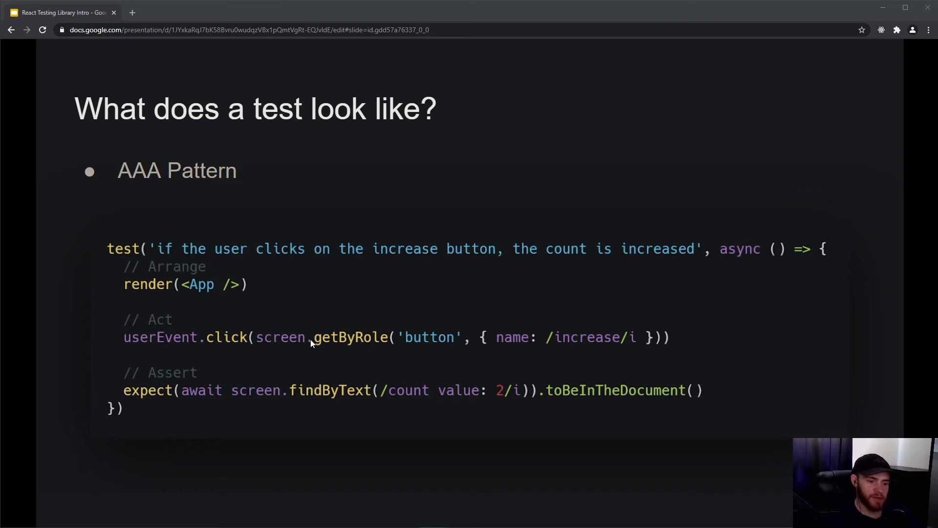
{"action": "mouse_move", "coordinate": [271, 358]}
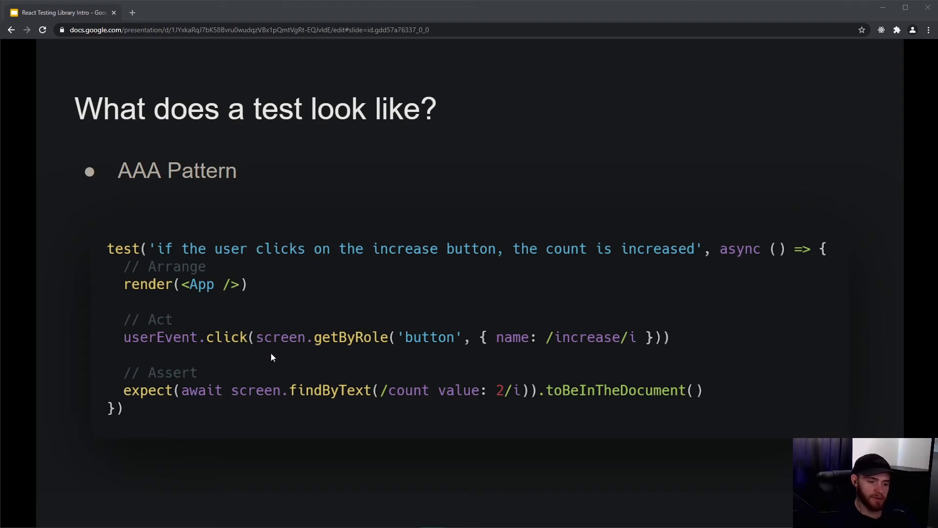
{"action": "mouse_move", "coordinate": [306, 344]}
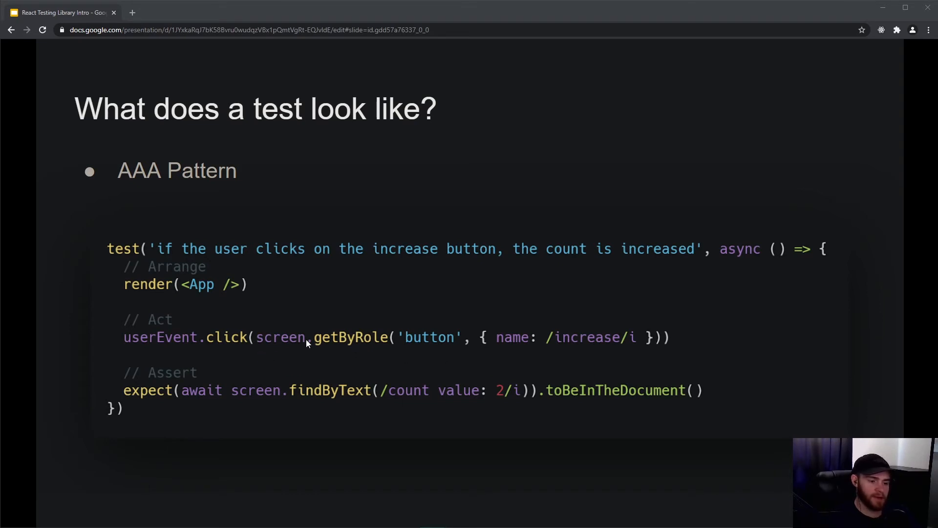
{"action": "mouse_move", "coordinate": [219, 357]}
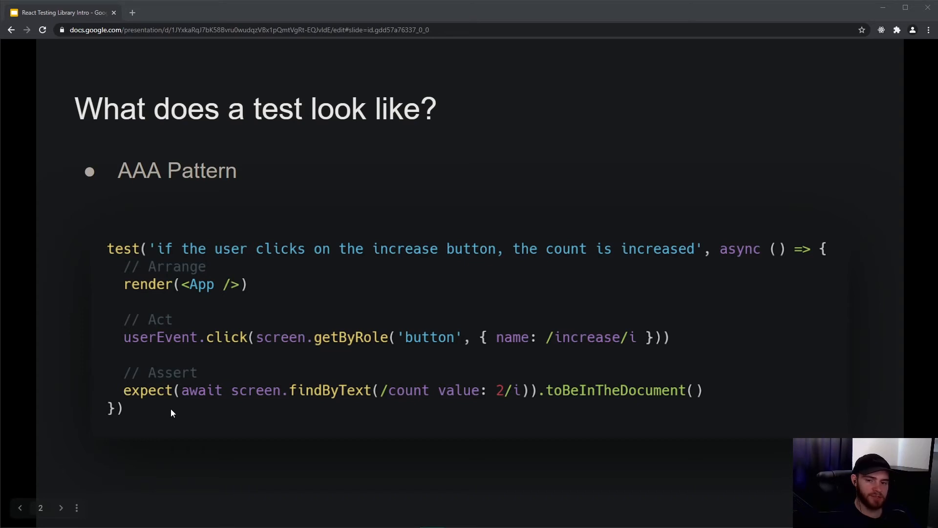
{"action": "mouse_move", "coordinate": [177, 416]}
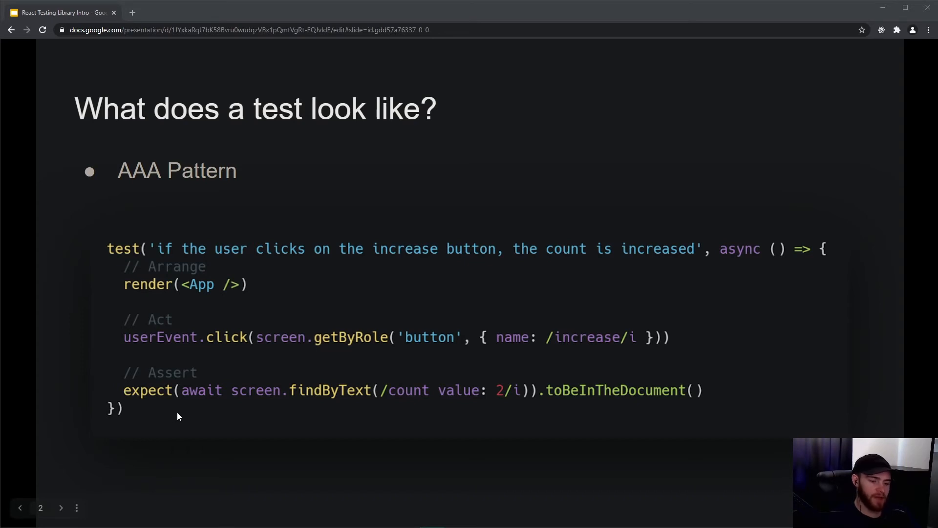
{"action": "mouse_move", "coordinate": [187, 402]}
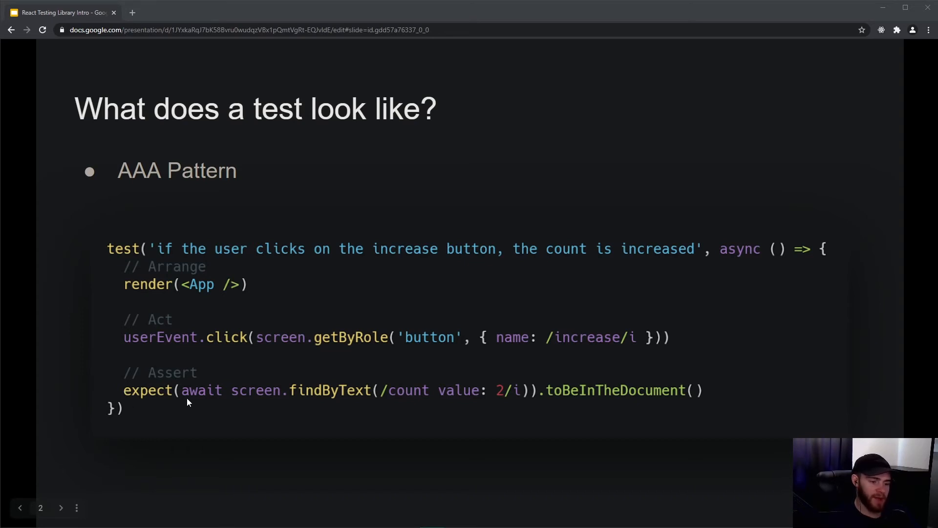
{"action": "mouse_move", "coordinate": [323, 406]}
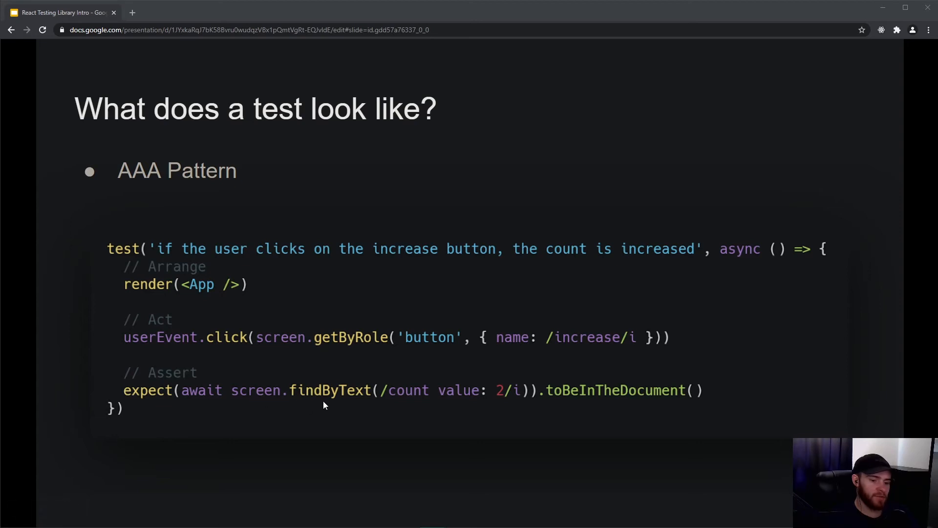
{"action": "mouse_move", "coordinate": [343, 401]}
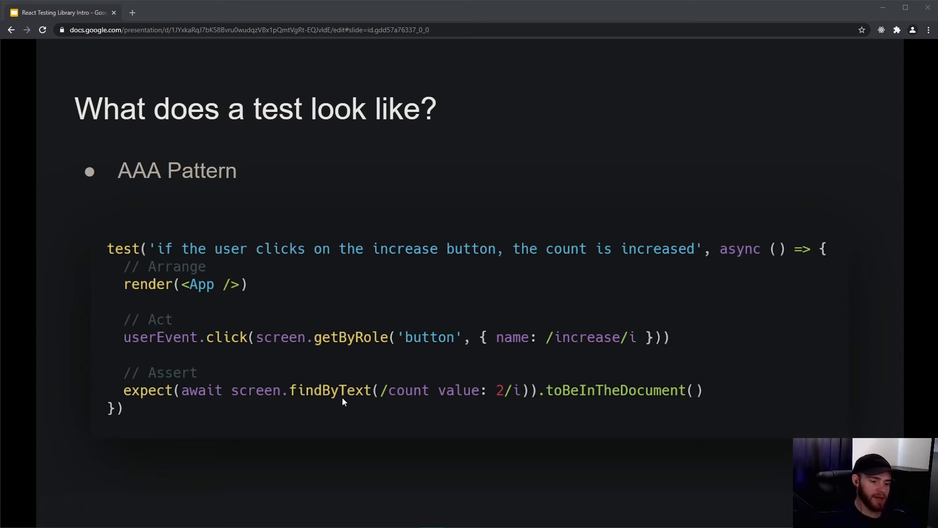
{"action": "mouse_move", "coordinate": [394, 402]}
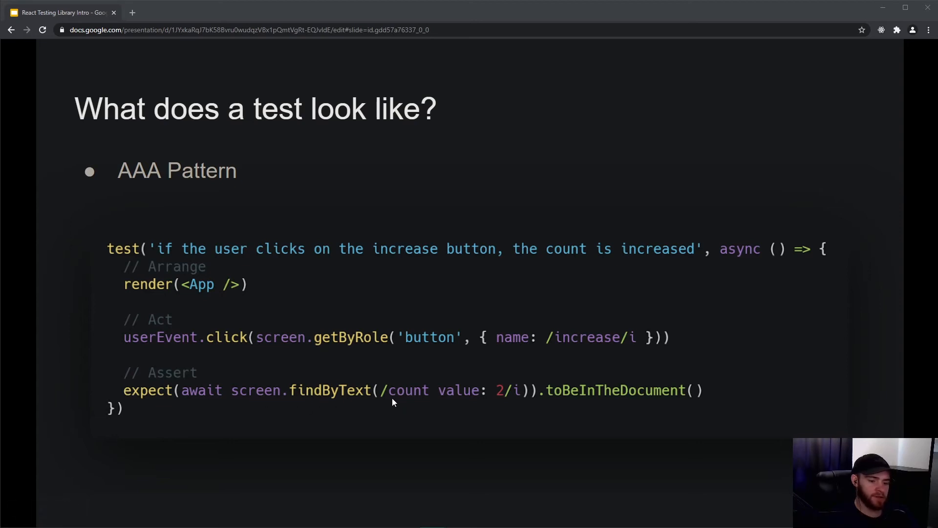
{"action": "mouse_move", "coordinate": [484, 404]}
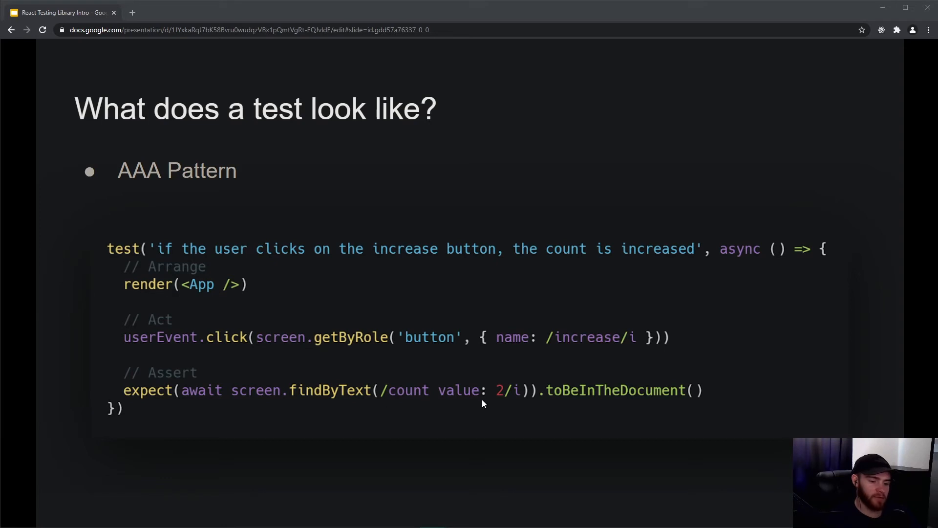
{"action": "mouse_move", "coordinate": [569, 408]}
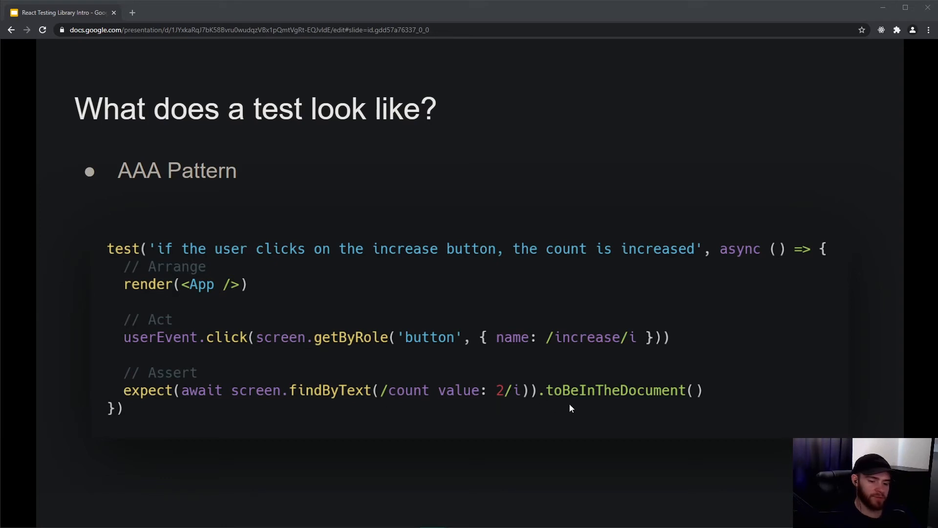
{"action": "mouse_move", "coordinate": [321, 389]}
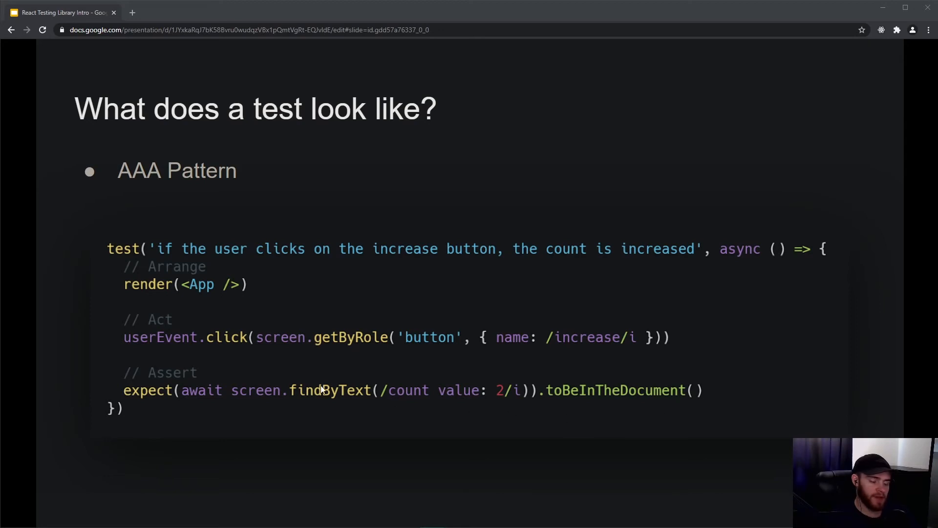
{"action": "mouse_move", "coordinate": [216, 394]}
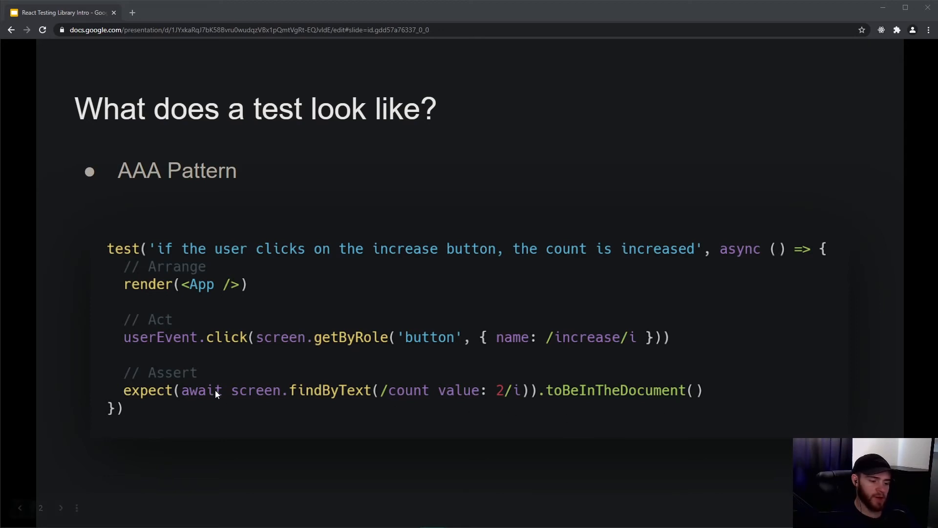
{"action": "mouse_move", "coordinate": [319, 358]}
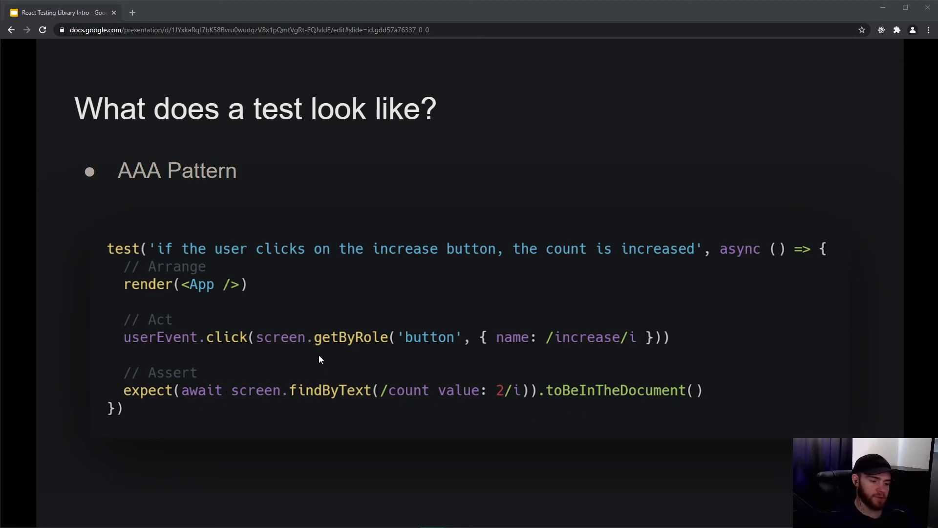
{"action": "mouse_move", "coordinate": [292, 406]}
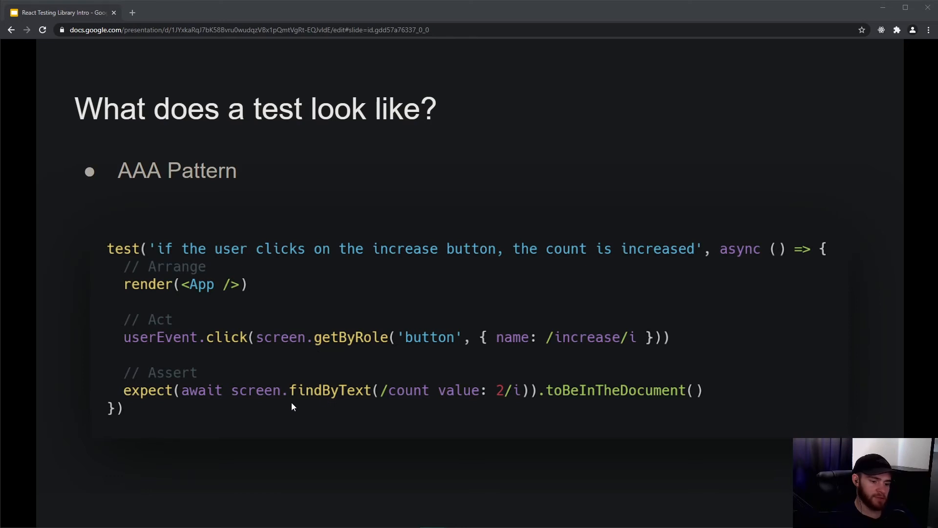
{"action": "mouse_move", "coordinate": [339, 405]}
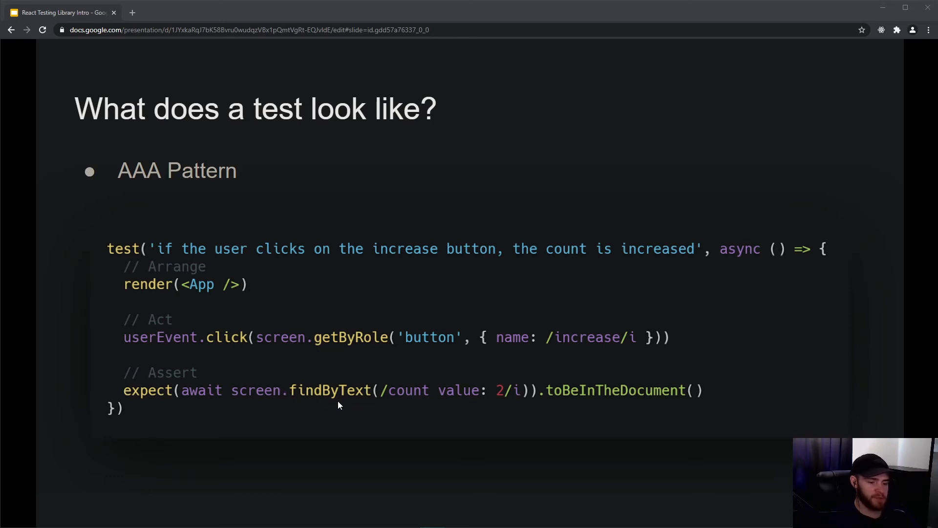
{"action": "mouse_move", "coordinate": [178, 400]}
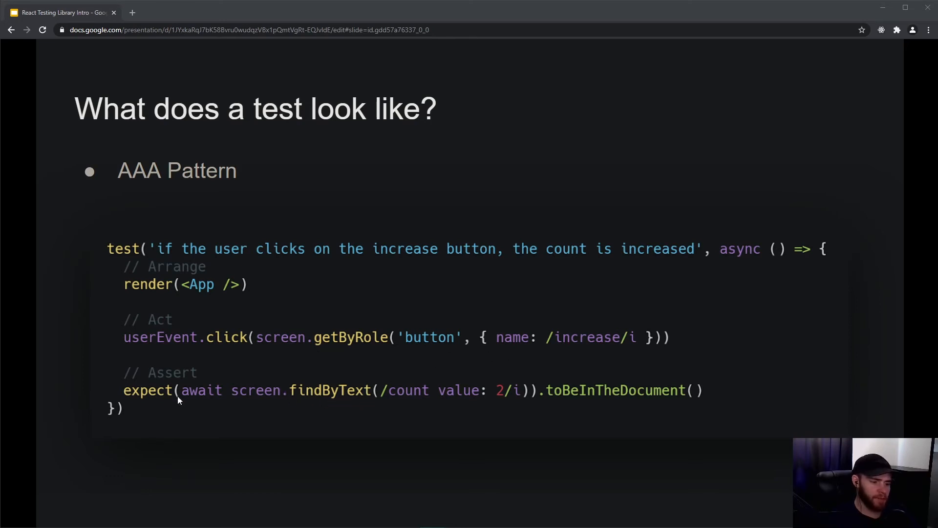
{"action": "mouse_move", "coordinate": [516, 353]}
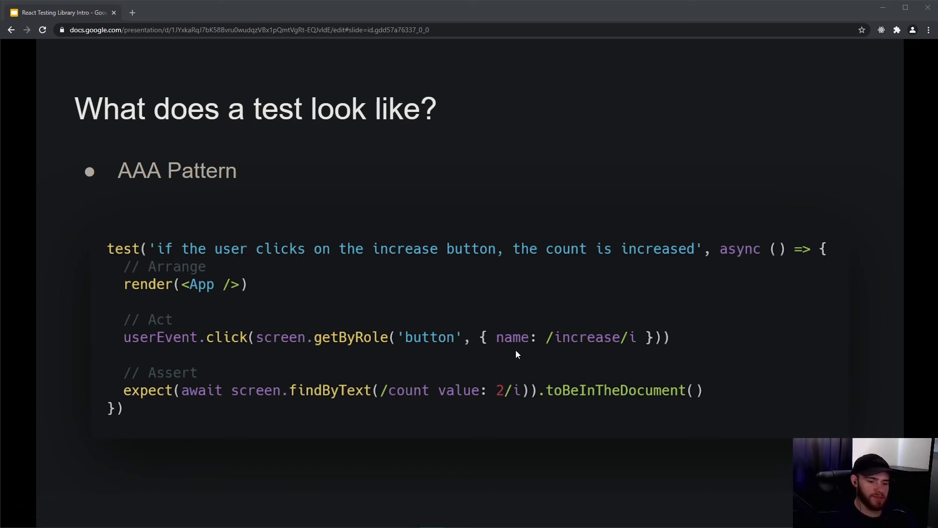
{"action": "mouse_move", "coordinate": [450, 351]}
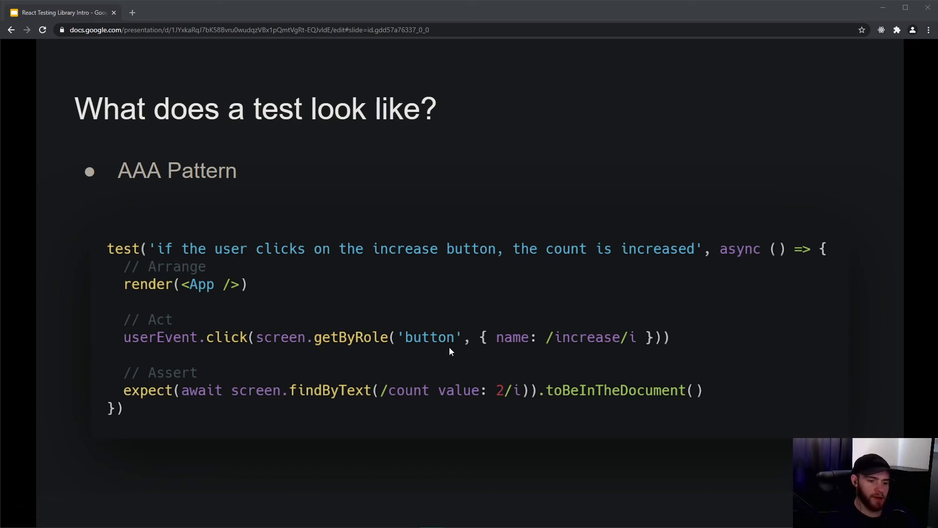
{"action": "mouse_move", "coordinate": [504, 342]}
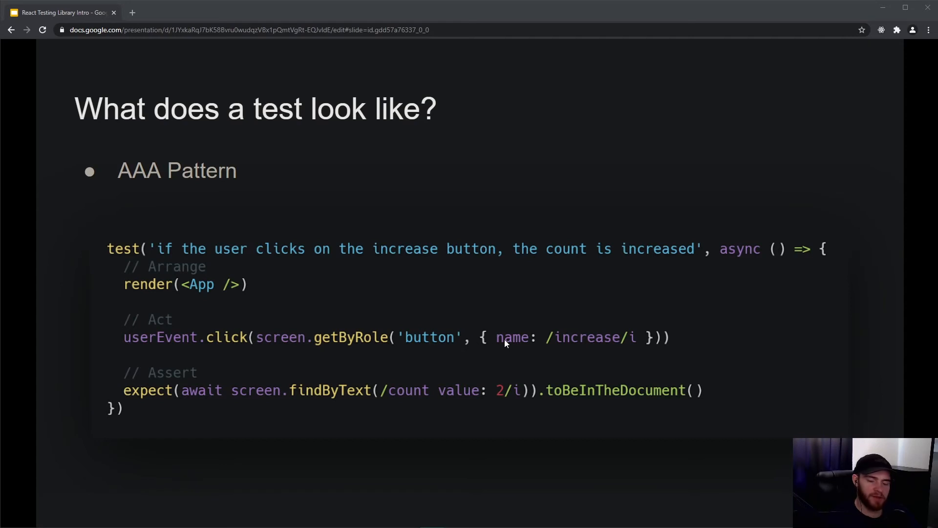
{"action": "mouse_move", "coordinate": [458, 355]}
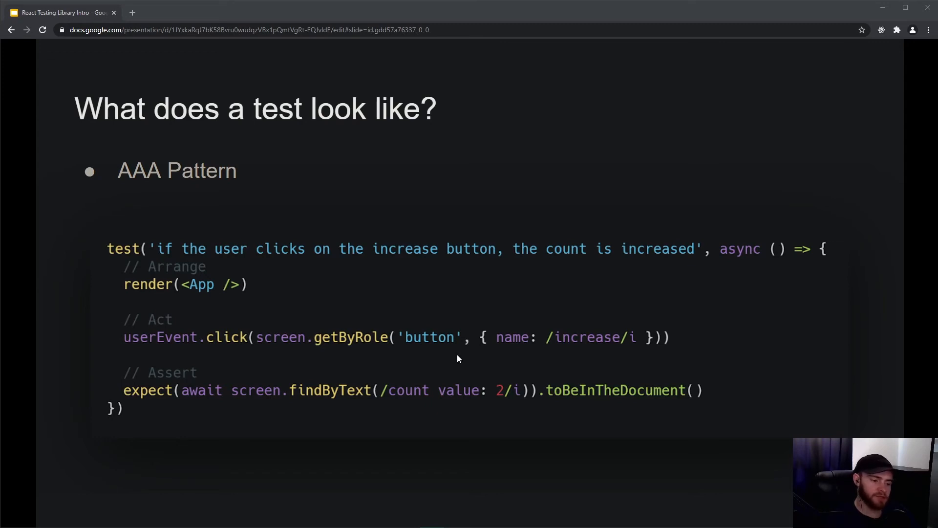
{"action": "mouse_move", "coordinate": [408, 406]}
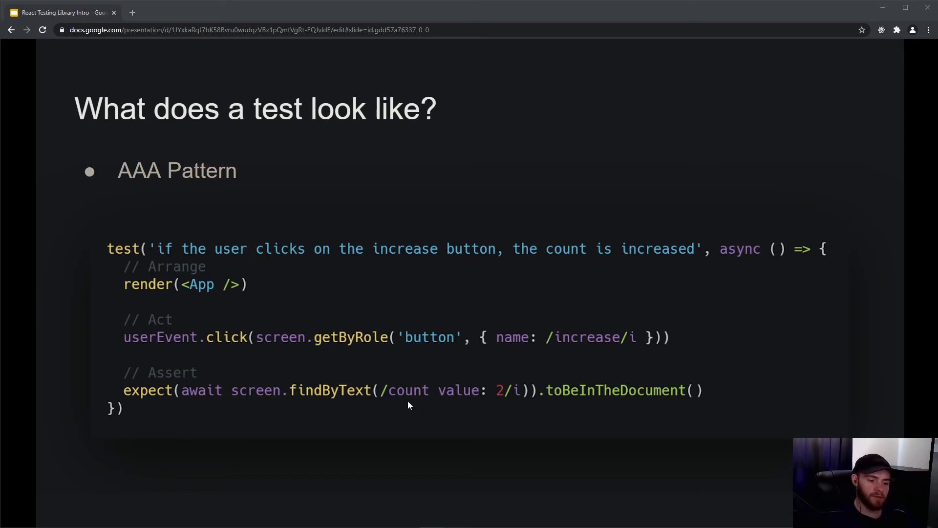
{"action": "mouse_move", "coordinate": [126, 402]}
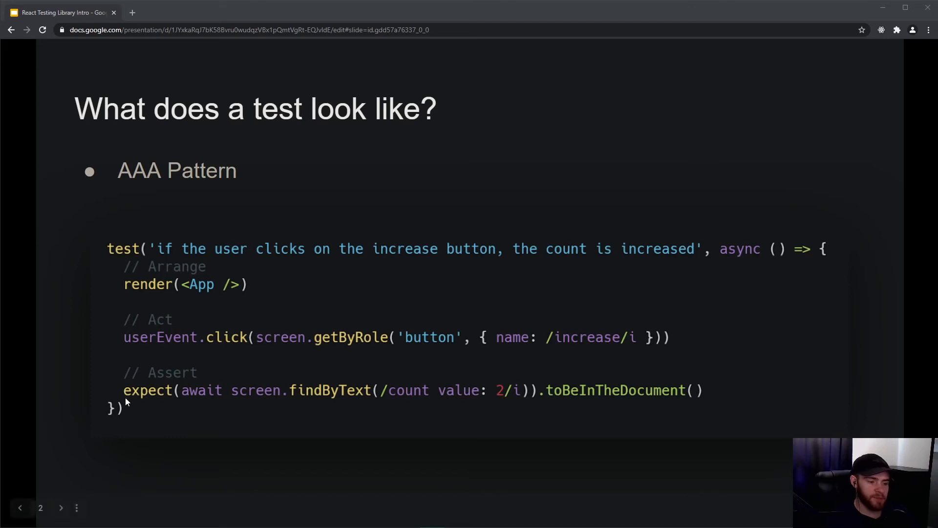
{"action": "mouse_move", "coordinate": [608, 427]}
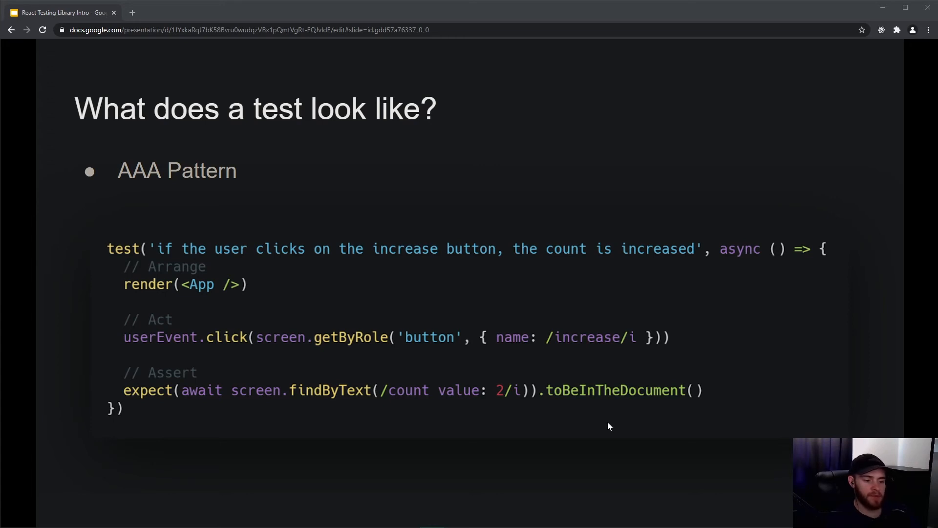
{"action": "mouse_move", "coordinate": [539, 434]}
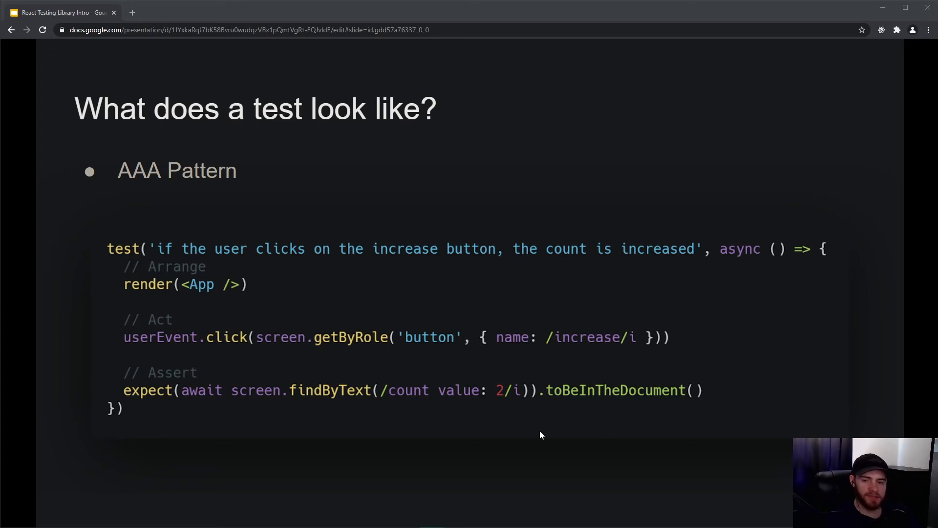
{"action": "mouse_move", "coordinate": [527, 406]}
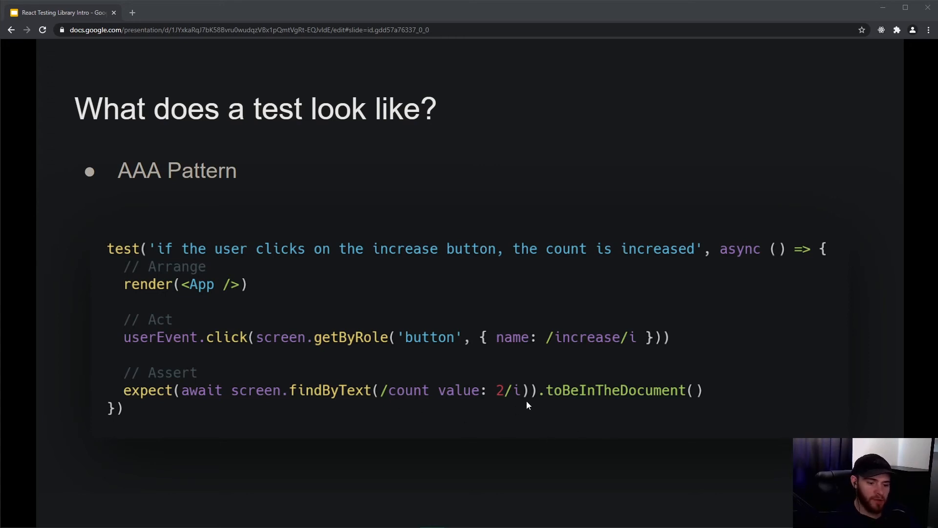
{"action": "mouse_move", "coordinate": [489, 405]}
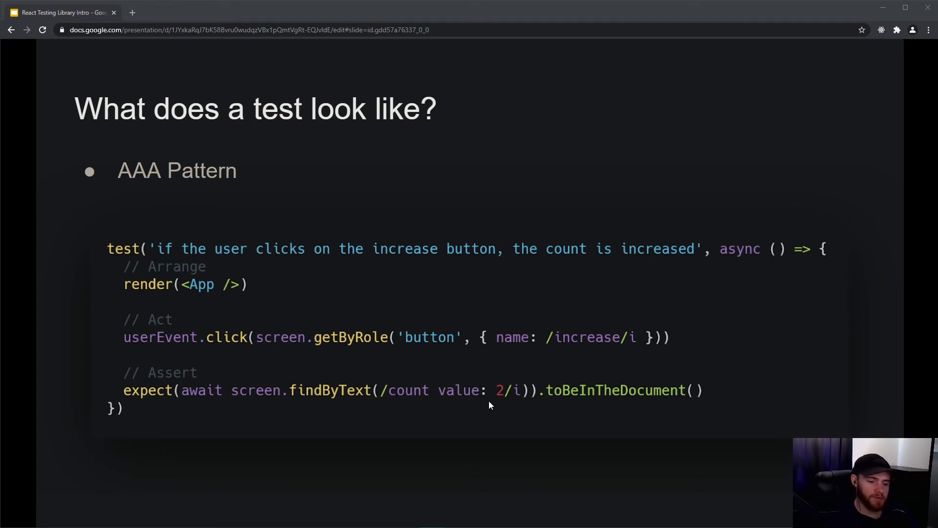
{"action": "mouse_move", "coordinate": [399, 411]}
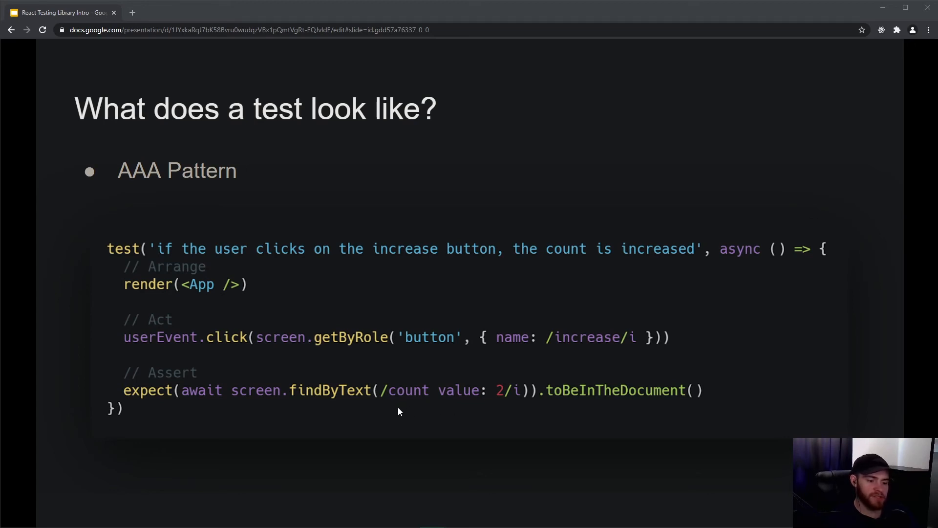
{"action": "mouse_move", "coordinate": [421, 403]}
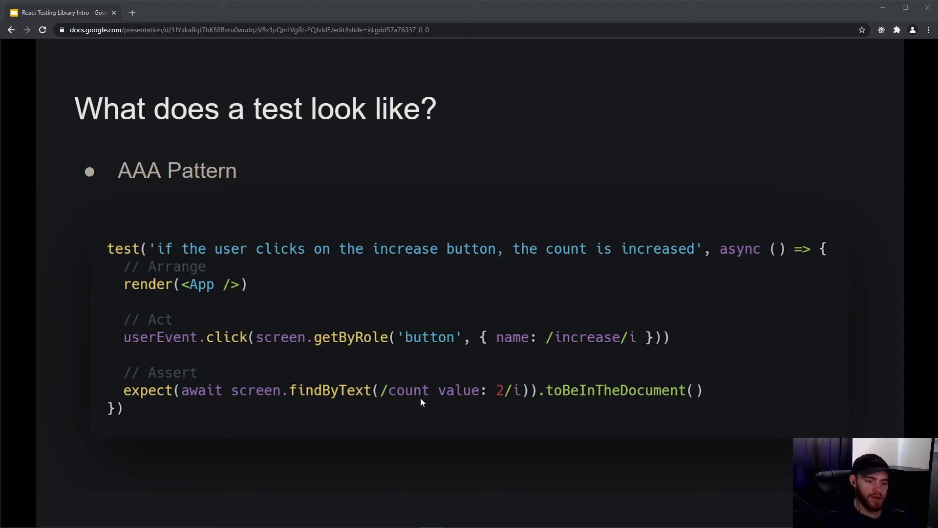
{"action": "mouse_move", "coordinate": [487, 411]}
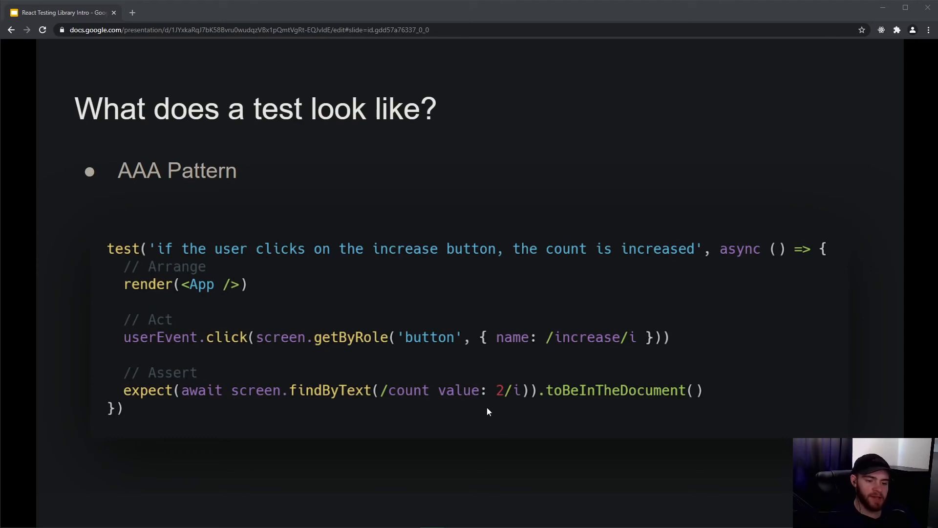
{"action": "mouse_move", "coordinate": [417, 410]}
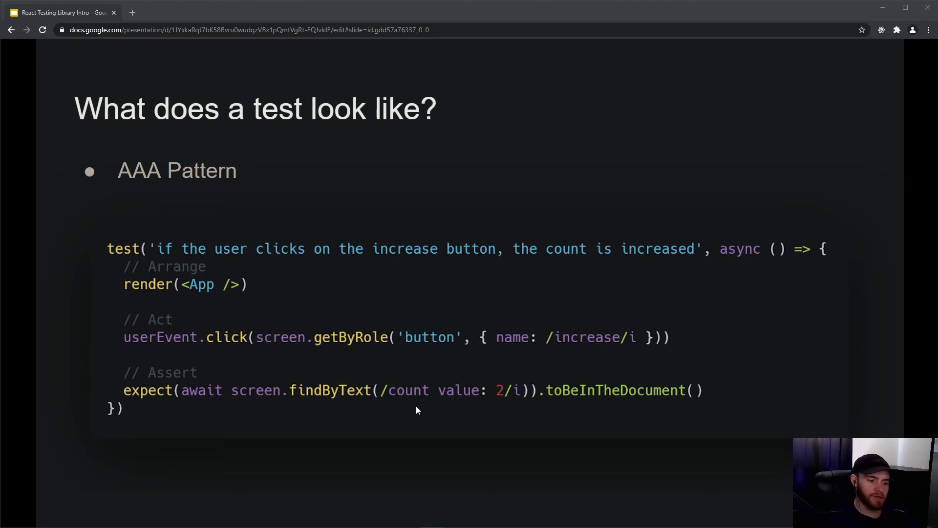
{"action": "mouse_move", "coordinate": [419, 476]}
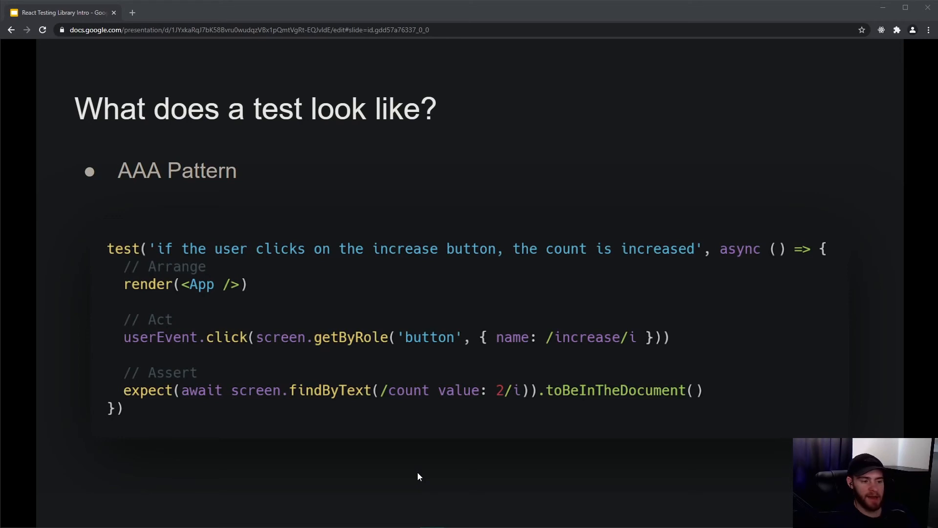
{"action": "mouse_move", "coordinate": [209, 307]}
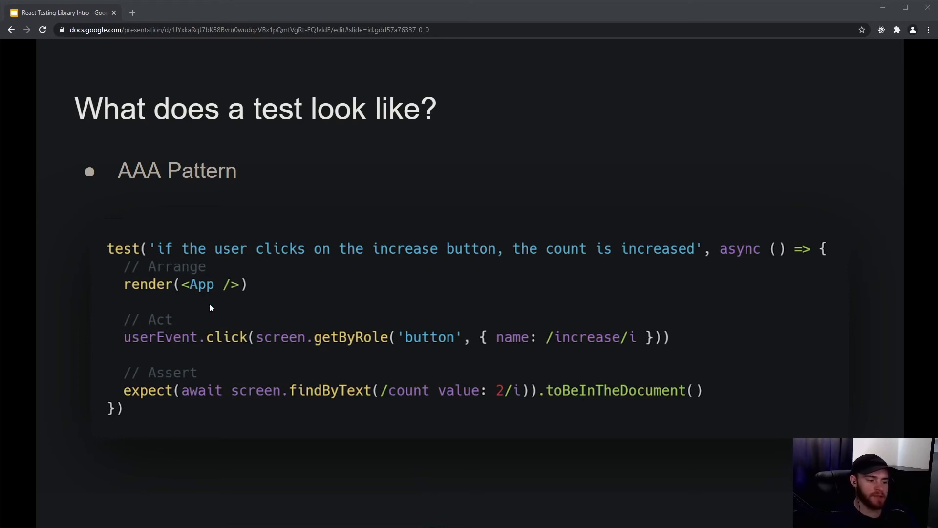
{"action": "mouse_move", "coordinate": [176, 322]}
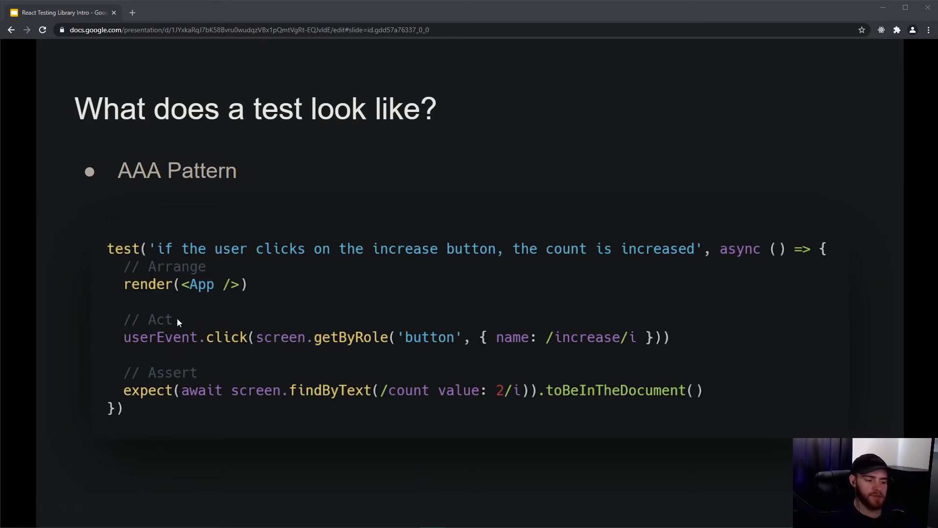
{"action": "mouse_move", "coordinate": [111, 297]}
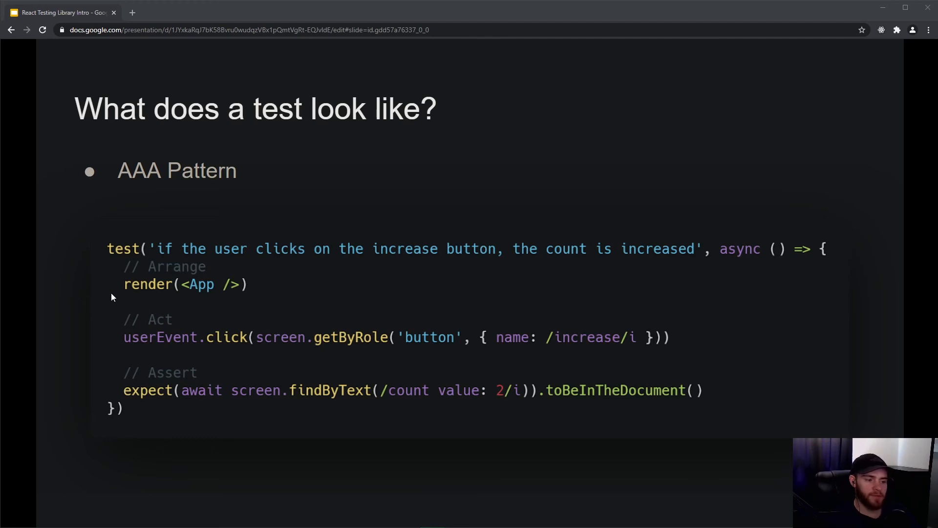
{"action": "mouse_move", "coordinate": [181, 304]}
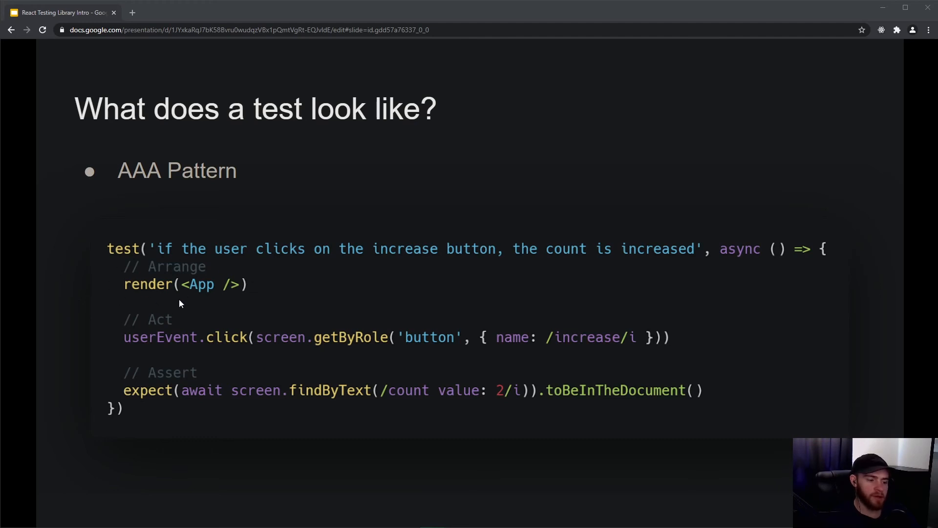
{"action": "mouse_move", "coordinate": [157, 335]}
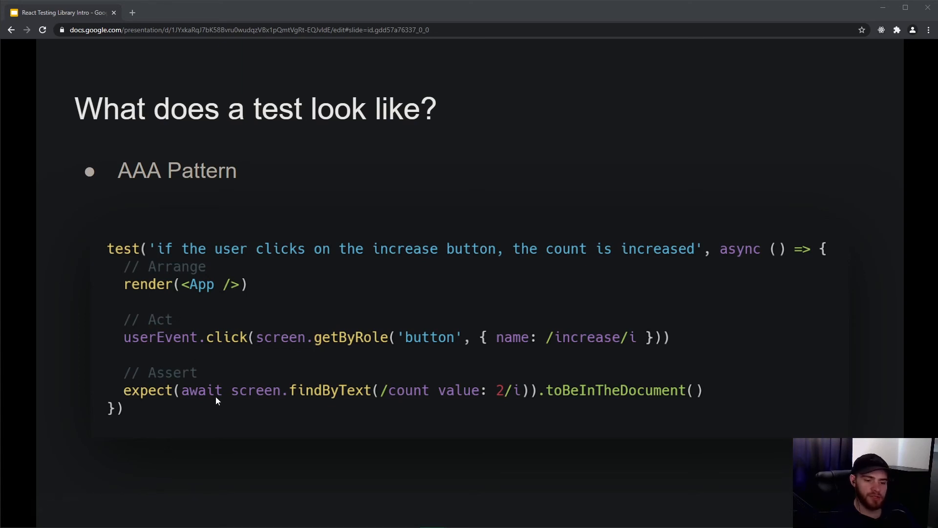
{"action": "mouse_move", "coordinate": [216, 352]}
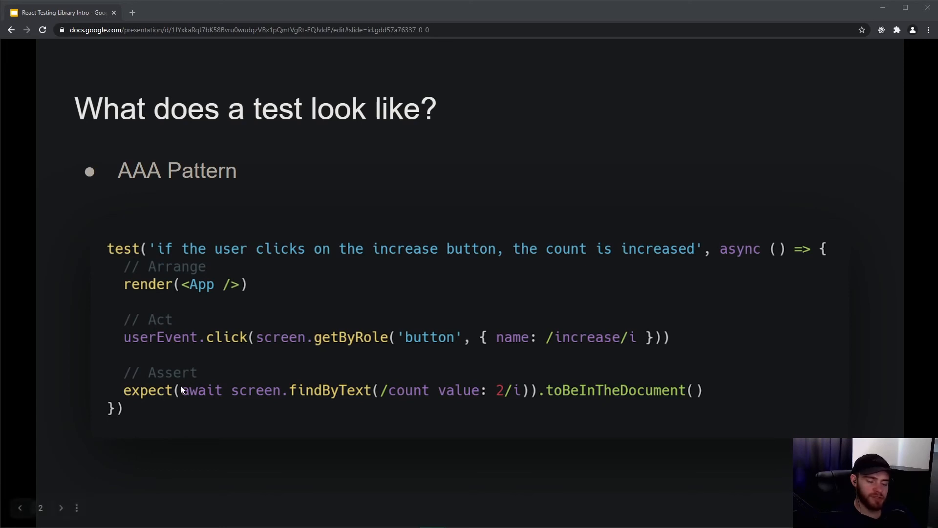
{"action": "mouse_move", "coordinate": [160, 336]}
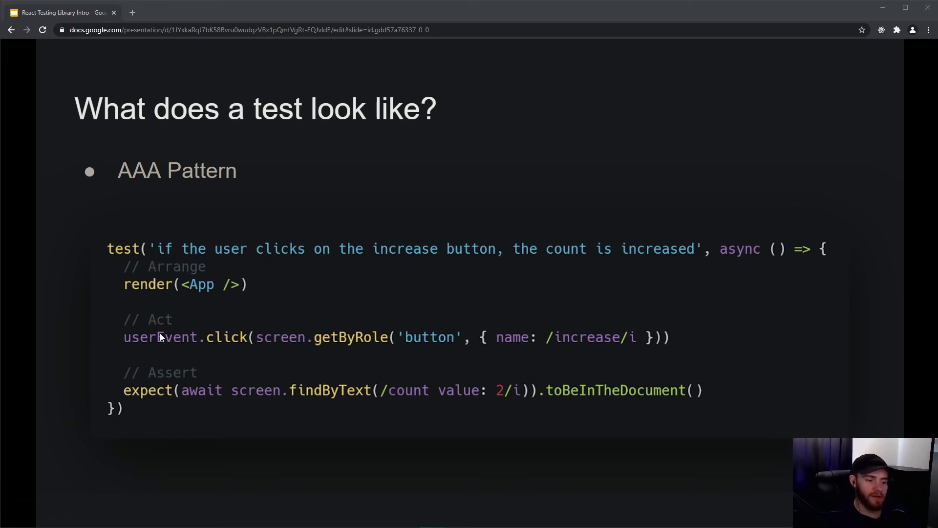
{"action": "mouse_move", "coordinate": [159, 328]}
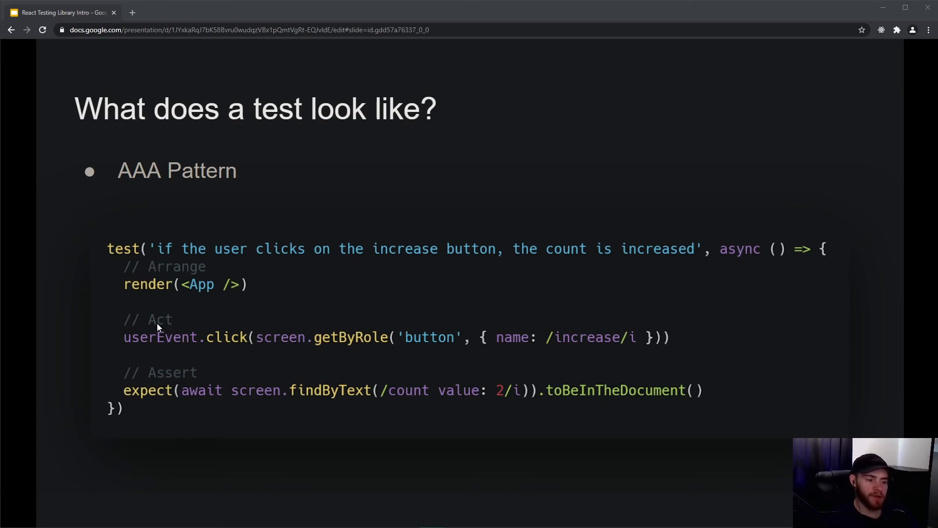
{"action": "mouse_move", "coordinate": [182, 318]}
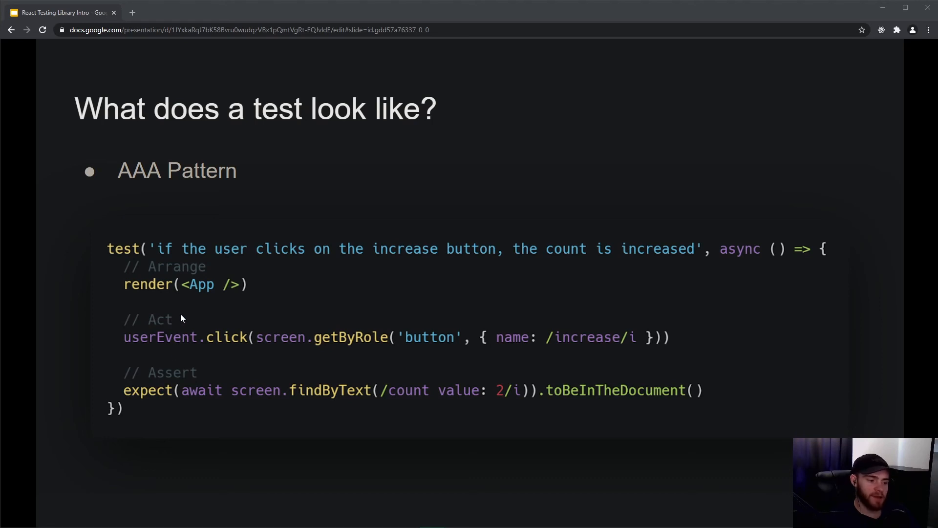
{"action": "mouse_move", "coordinate": [88, 237]}
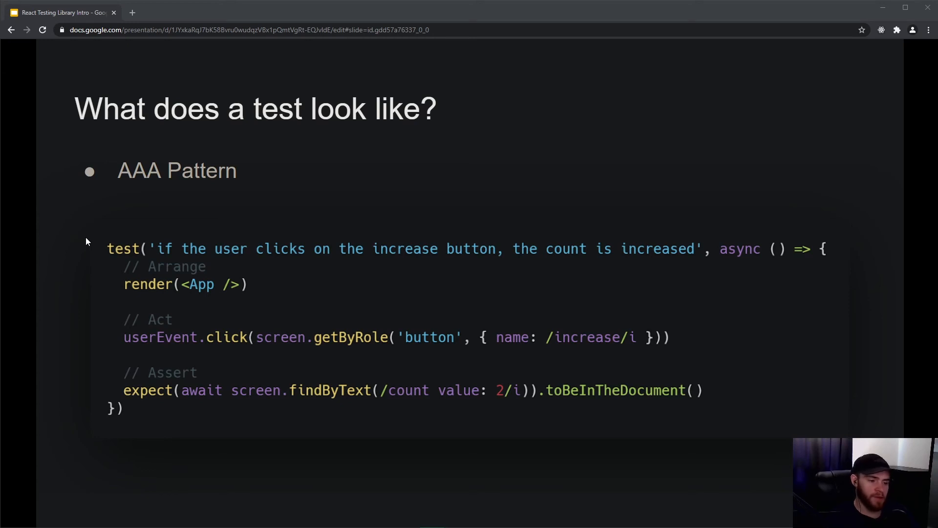
{"action": "mouse_move", "coordinate": [84, 241]}
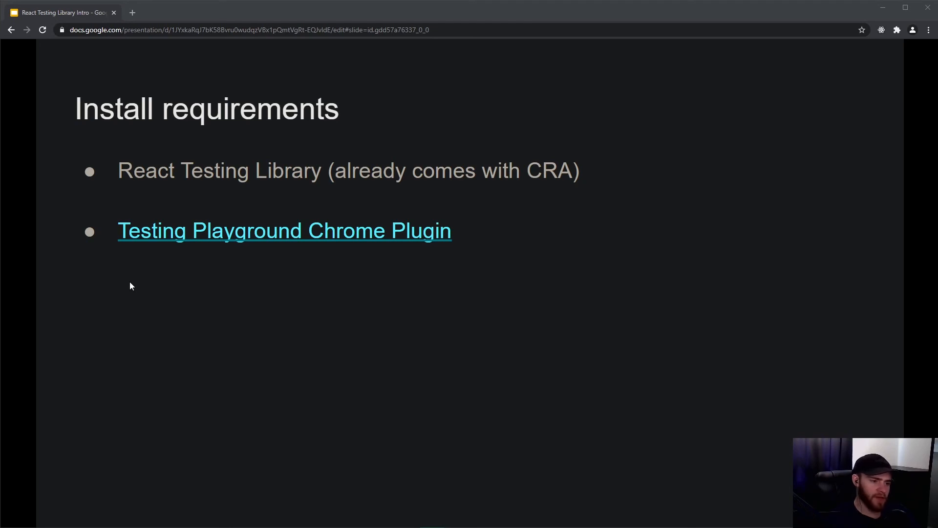
{"action": "mouse_move", "coordinate": [109, 290]}
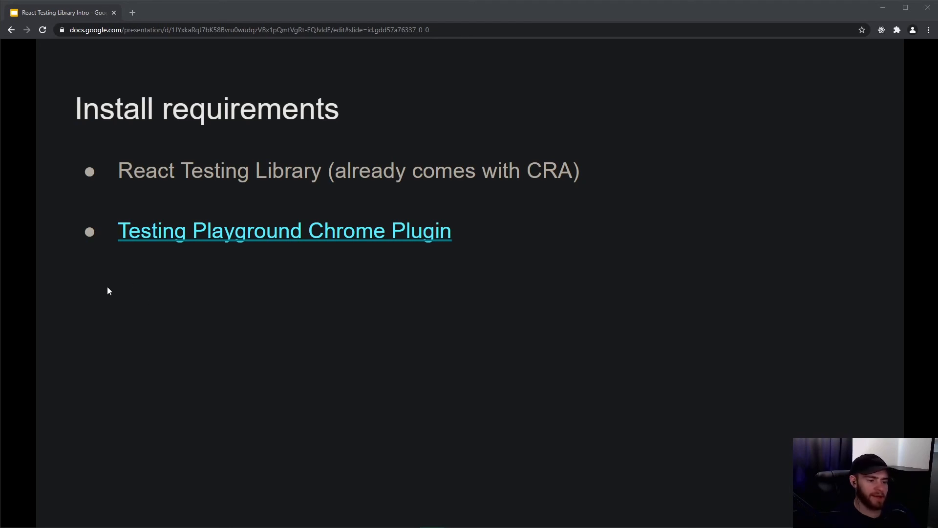
{"action": "mouse_move", "coordinate": [200, 273]}
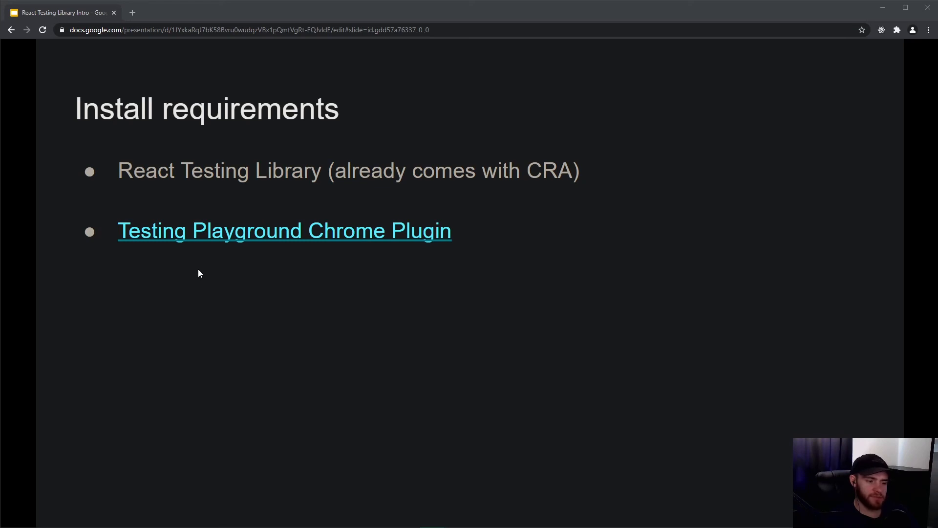
{"action": "mouse_move", "coordinate": [249, 283]}
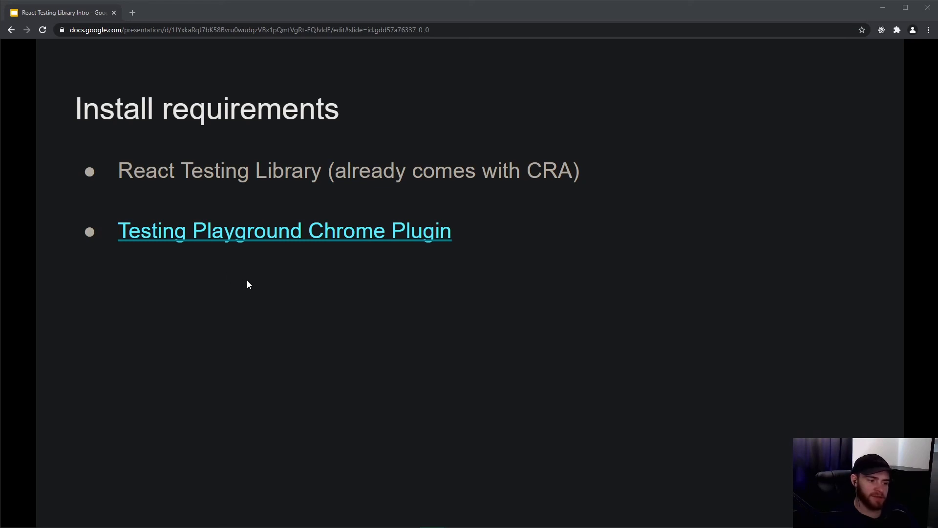
{"action": "mouse_move", "coordinate": [227, 240]}
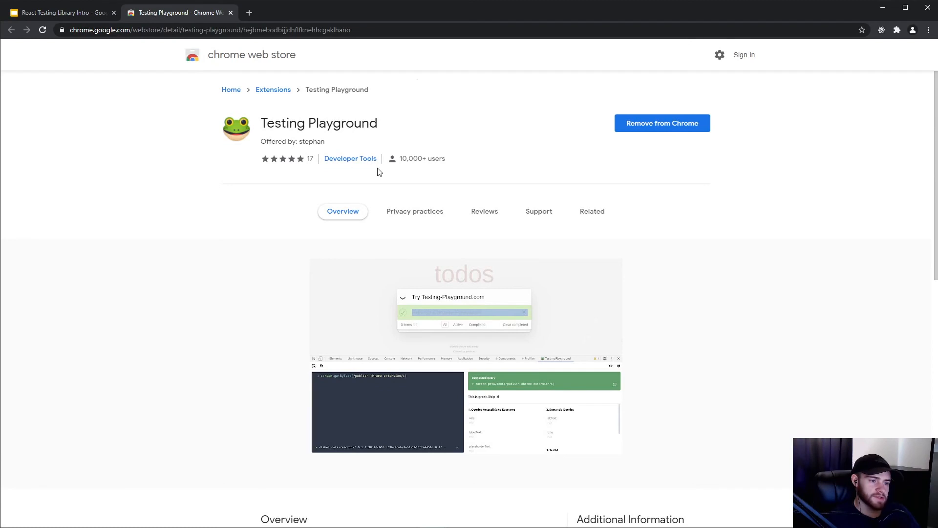
{"action": "mouse_move", "coordinate": [715, 252]}
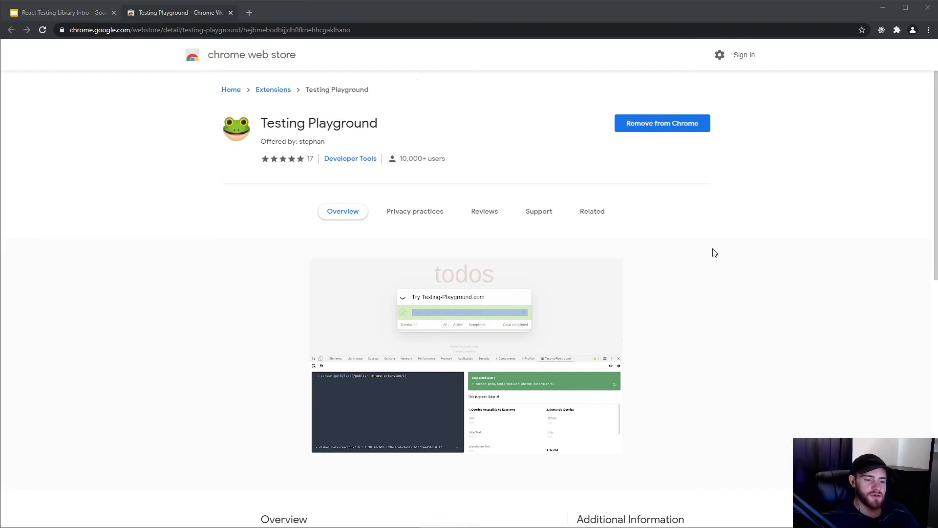
{"action": "mouse_move", "coordinate": [581, 292]}
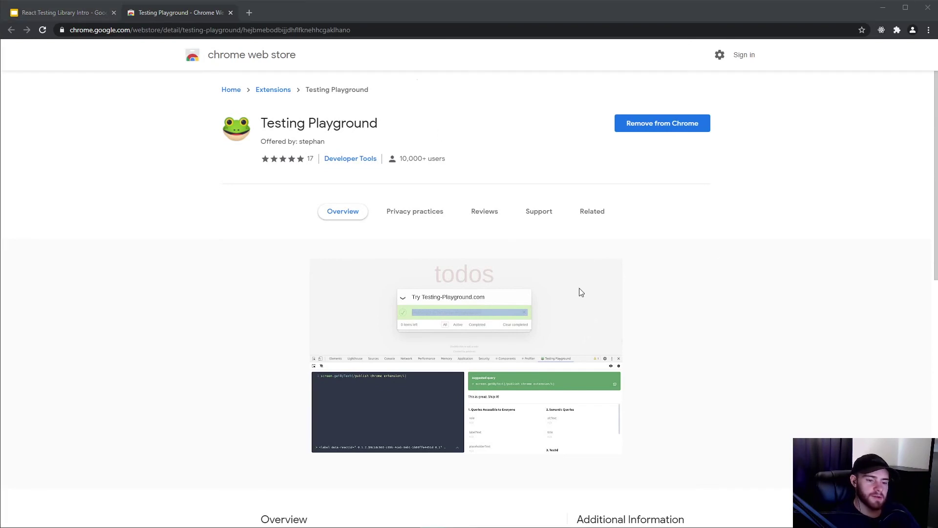
{"action": "mouse_move", "coordinate": [283, 200]}
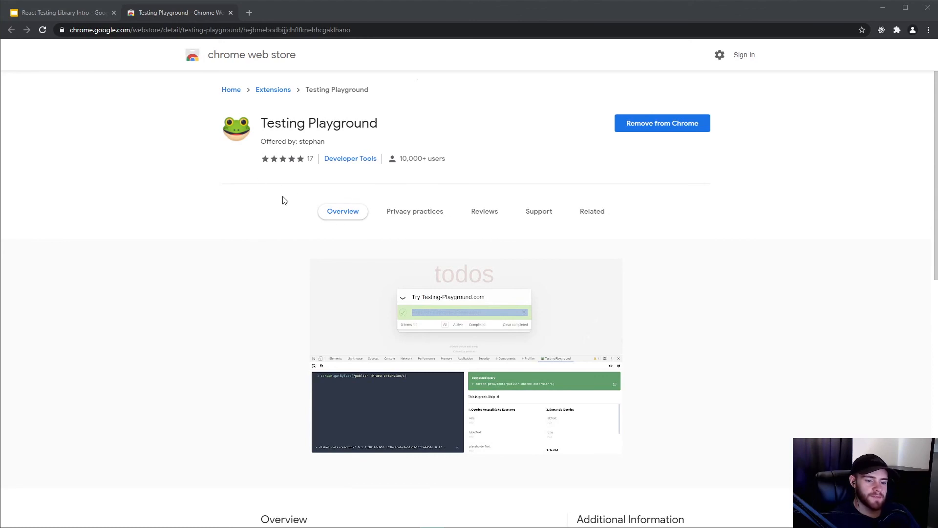
{"action": "mouse_move", "coordinate": [329, 264]}
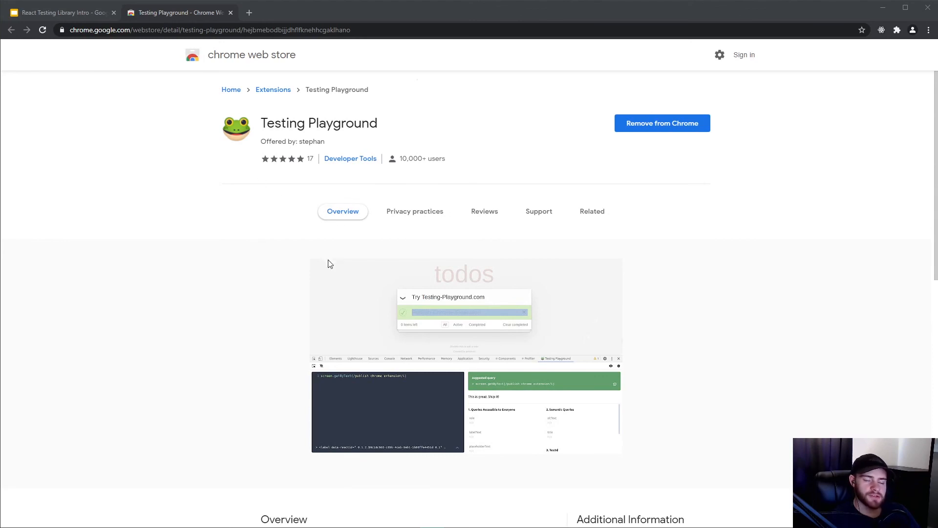
{"action": "mouse_move", "coordinate": [307, 238]}
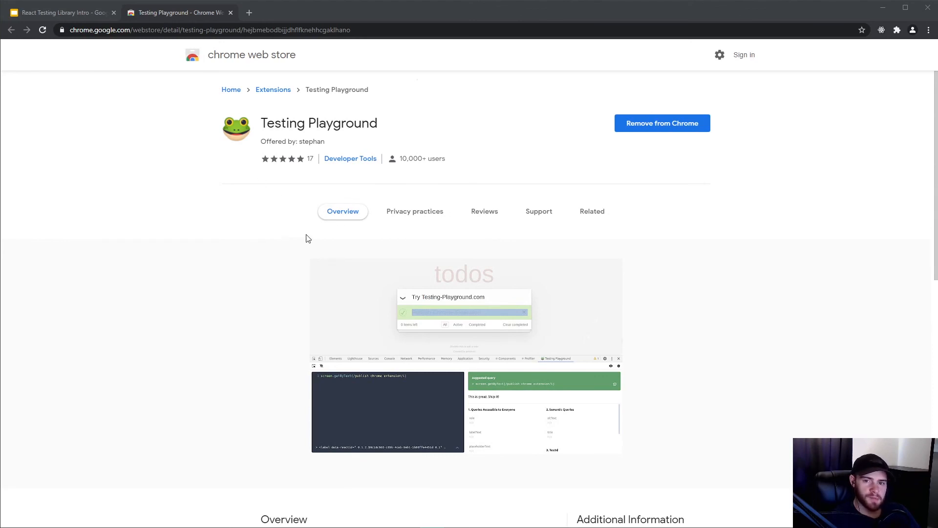
{"action": "mouse_move", "coordinate": [60, 12]}
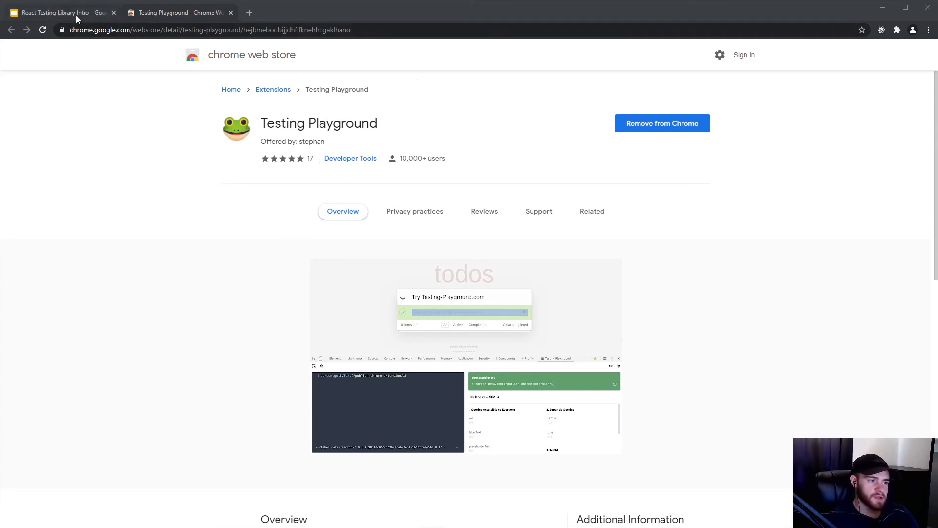
- Switch to the React Testing Library Intro tab showing the AAA Pattern test slide
{"action": "left_click", "coordinate": [60, 12]}
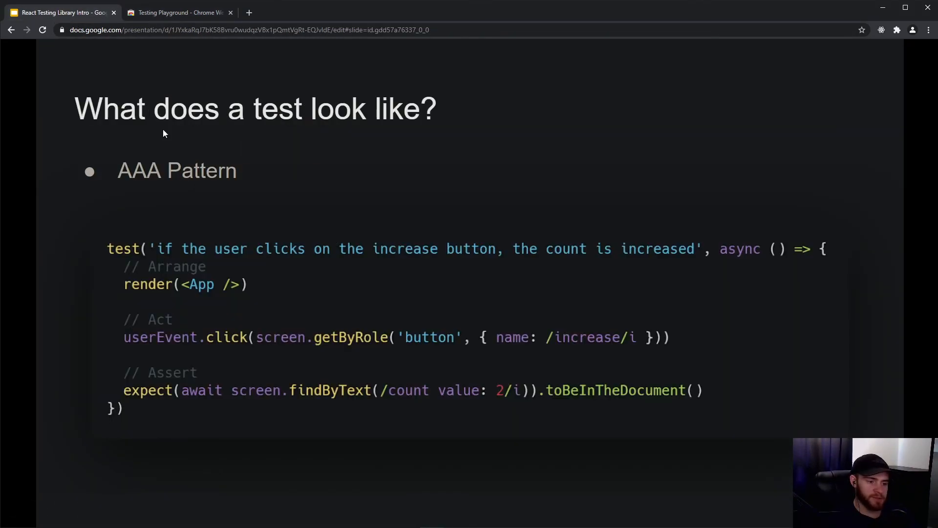
{"action": "mouse_move", "coordinate": [654, 366]}
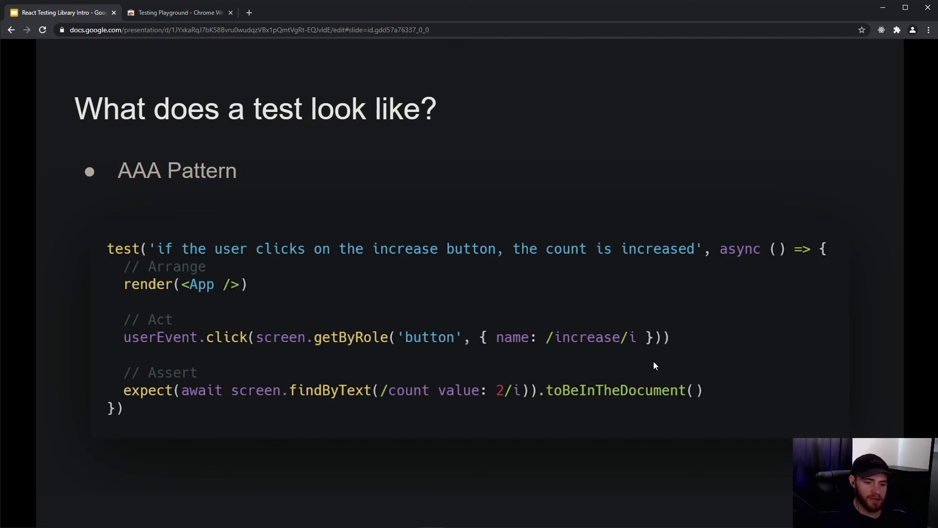
{"action": "mouse_move", "coordinate": [563, 341]}
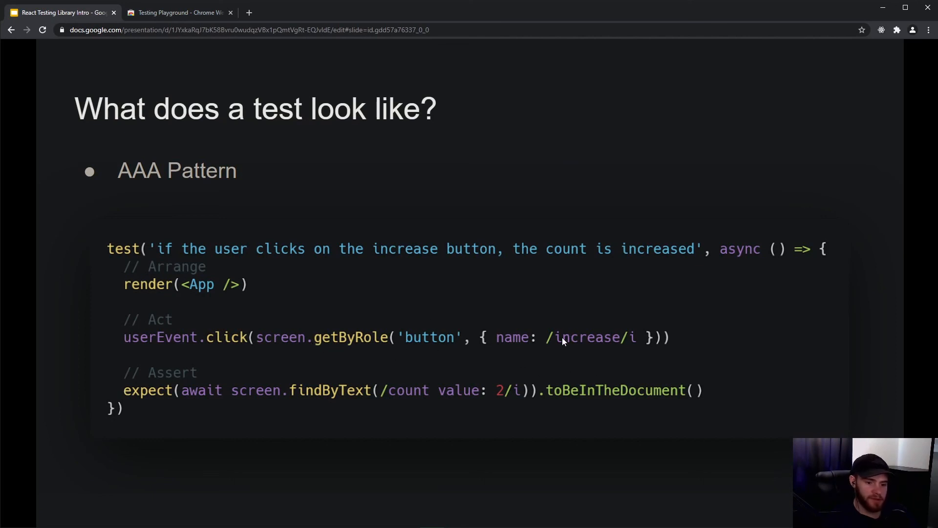
{"action": "mouse_move", "coordinate": [606, 340]}
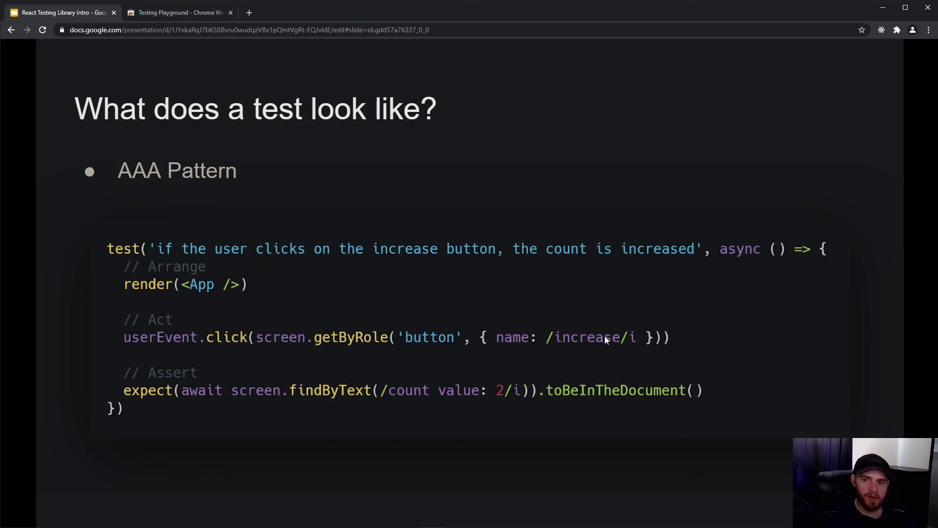
{"action": "mouse_move", "coordinate": [337, 301]}
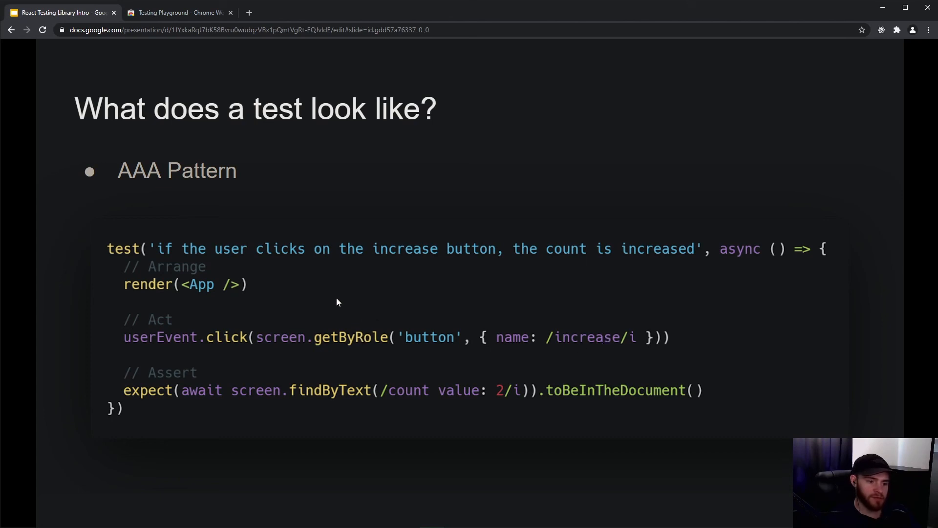
{"action": "mouse_move", "coordinate": [659, 394]}
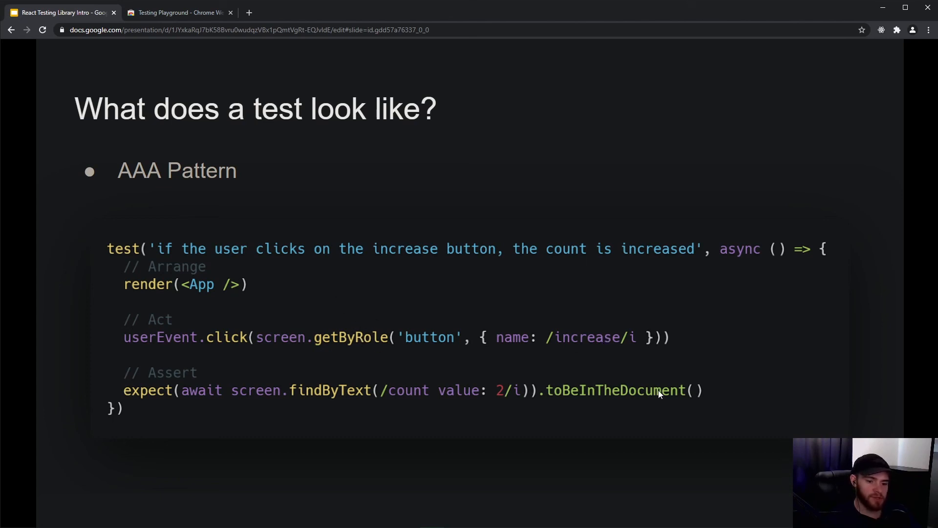
{"action": "mouse_move", "coordinate": [610, 370]}
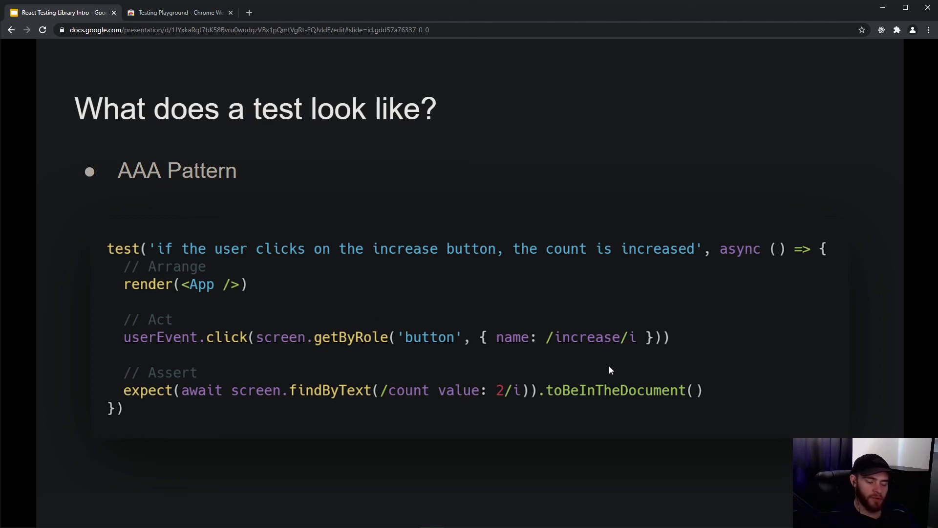
{"action": "mouse_move", "coordinate": [680, 359]}
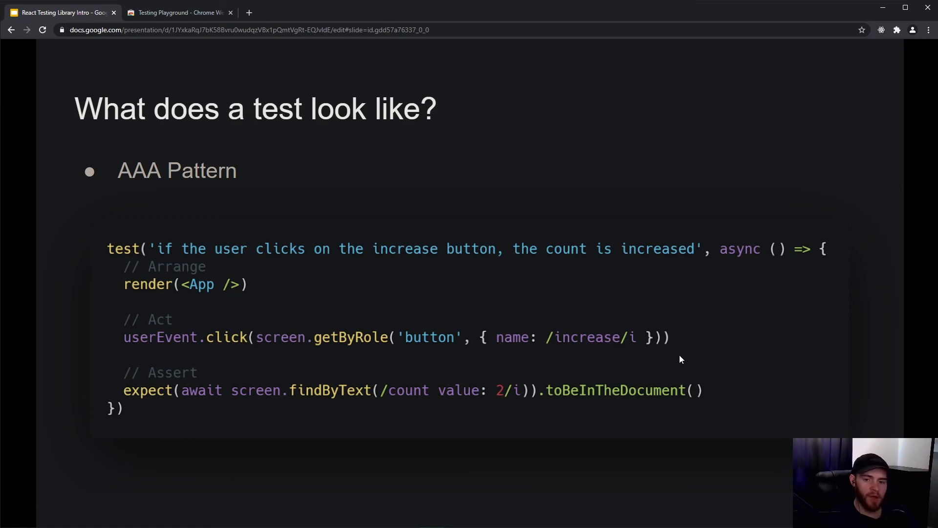